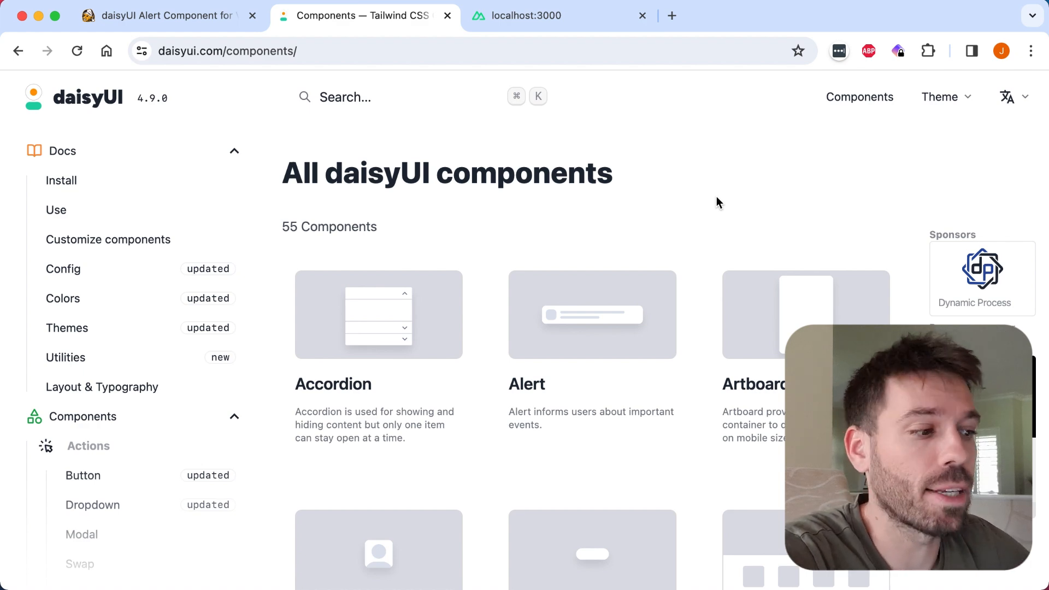
{"action": "mouse_move", "coordinate": [625, 315]}
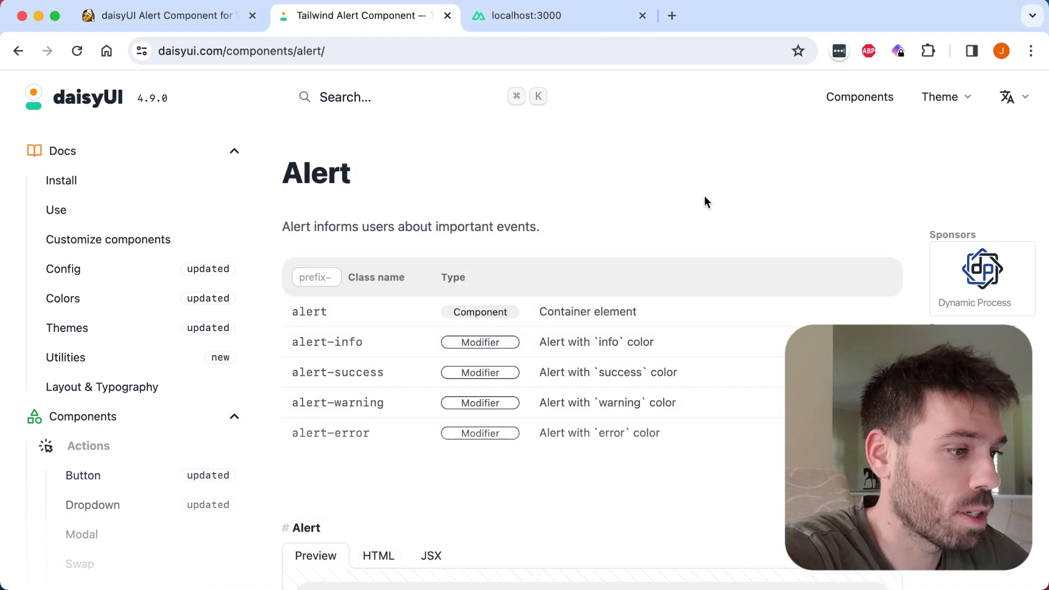
Scroll to the 'Alert with buttons' example on daisyUI and show its HTML markup
{"action": "scroll", "scroll_direction": "down", "scroll_amount": 3}
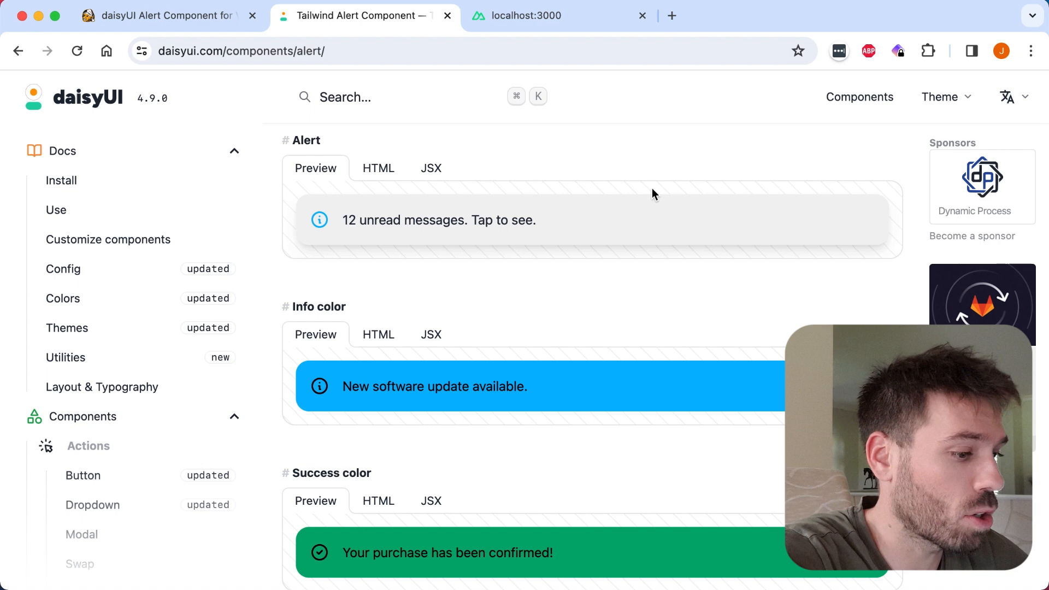
{"action": "scroll", "scroll_direction": "down", "scroll_amount": 3}
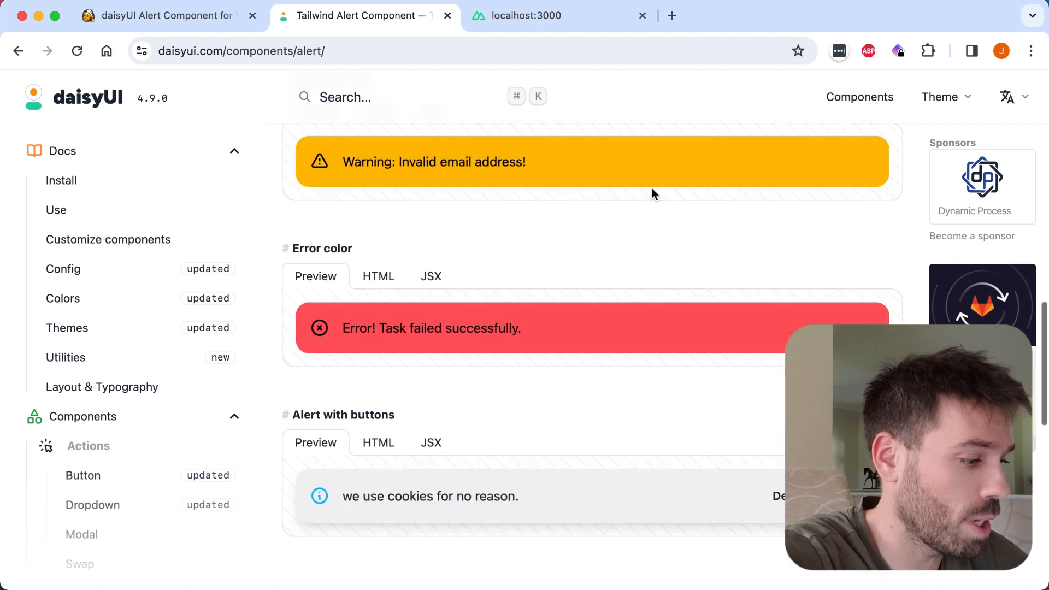
{"action": "scroll", "scroll_direction": "down", "scroll_amount": 3}
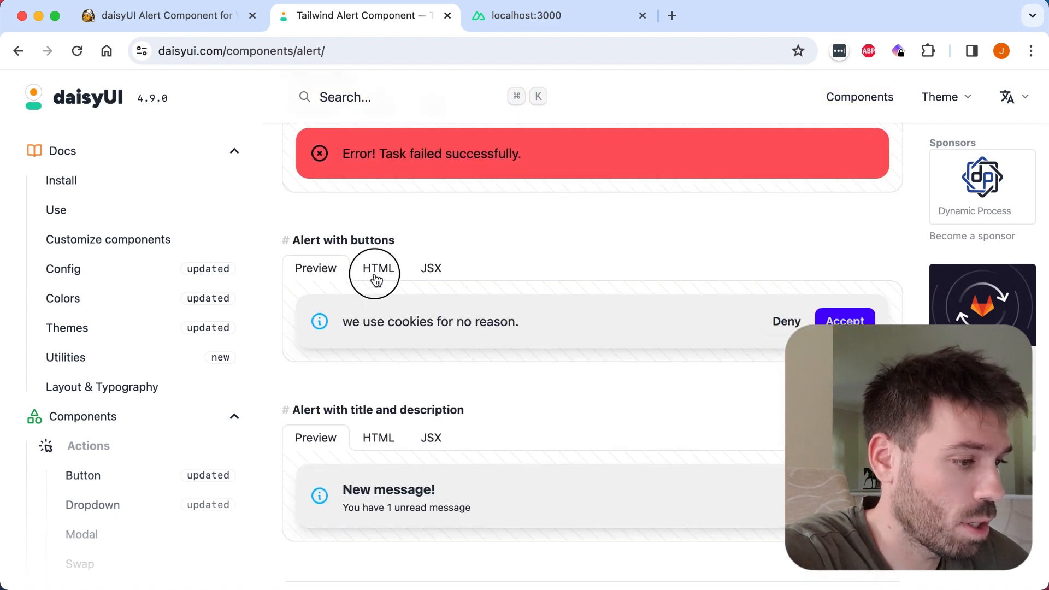
{"action": "left_click", "coordinate": [378, 269]}
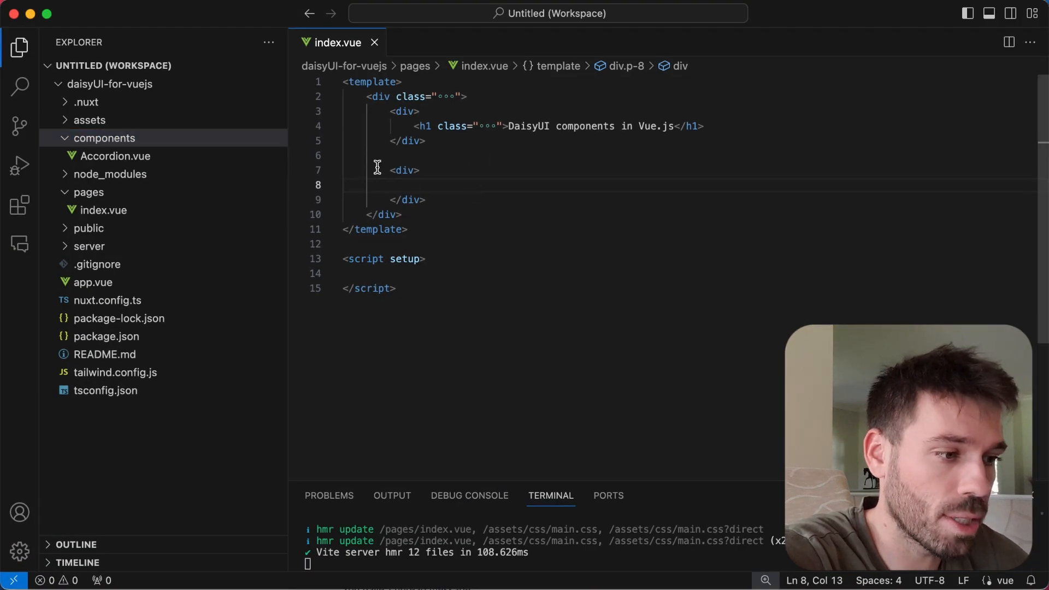
Create a new Alert.vue file inside the components folder
{"action": "right_click", "coordinate": [103, 137]}
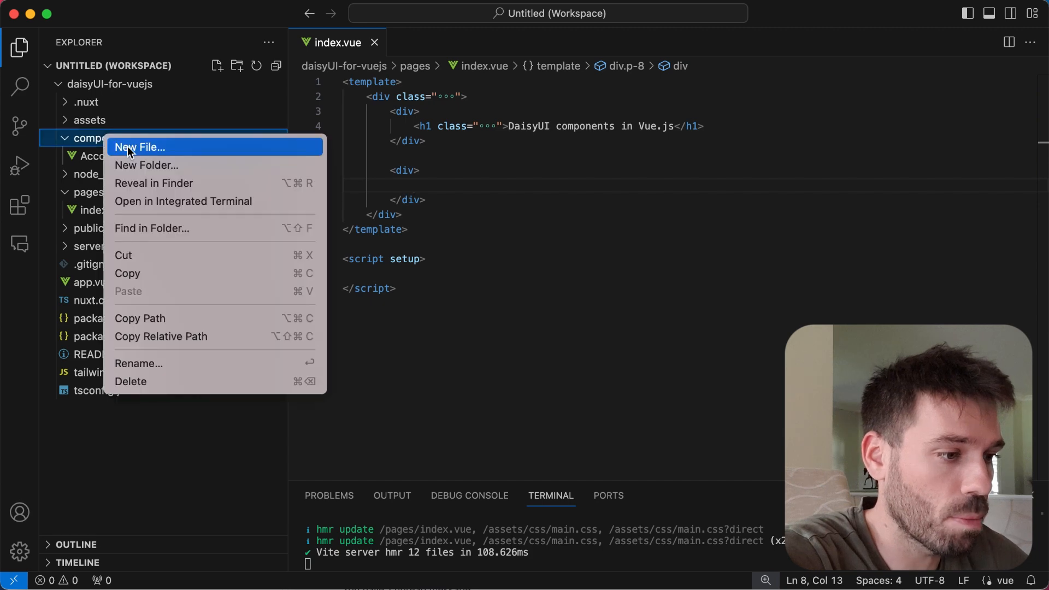
{"action": "left_click", "coordinate": [140, 147]}
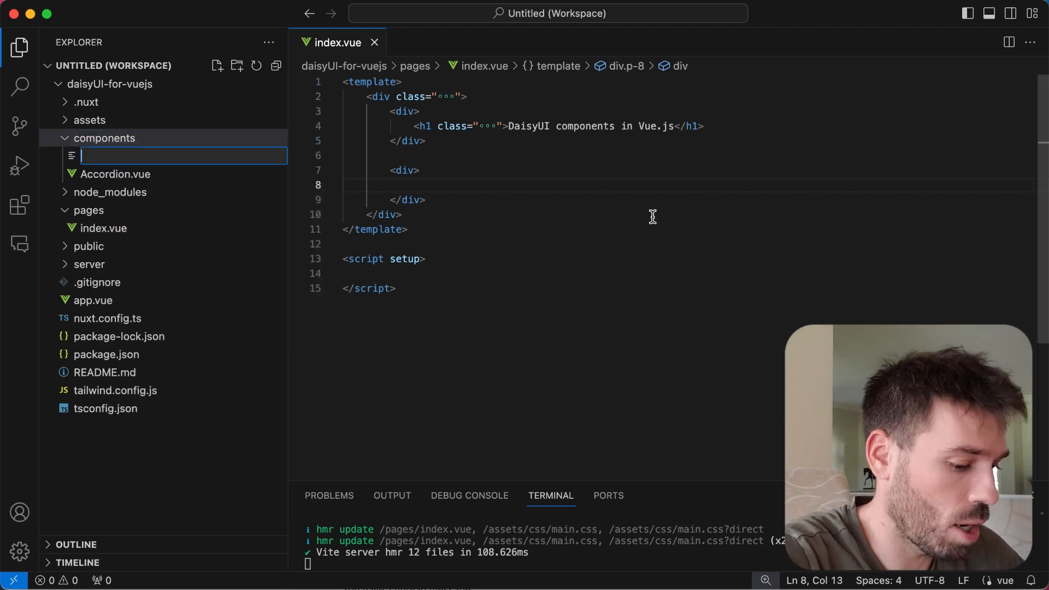
{"action": "type", "text": "Alert.vu"}
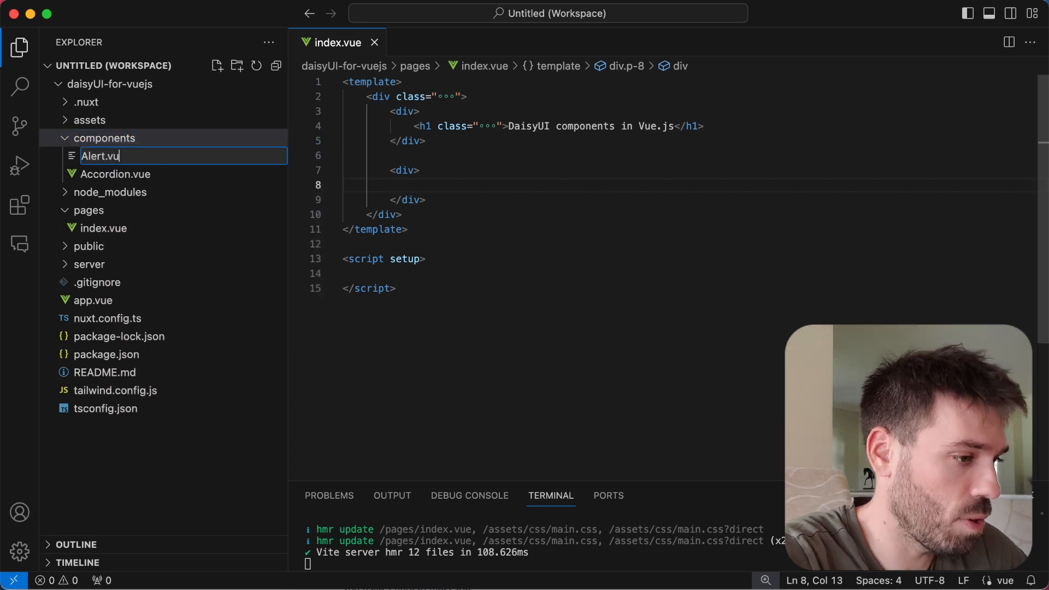
{"action": "key", "text": "Enter"}
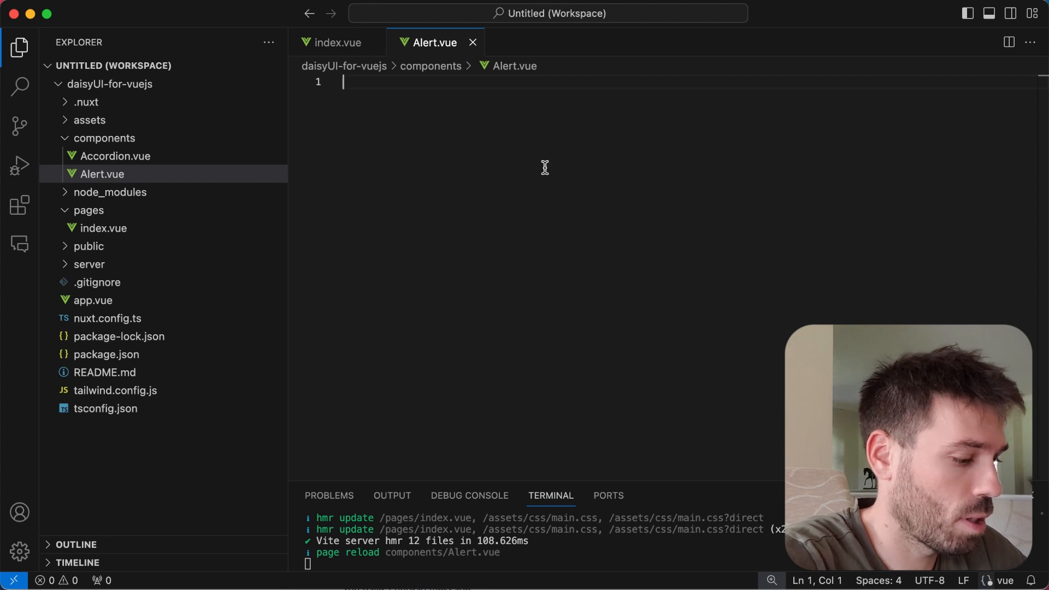
Add a <template> tag in Alert.vue and paste the daisyUI alert-with-buttons markup inside it
{"action": "type", "text": "<temp"}
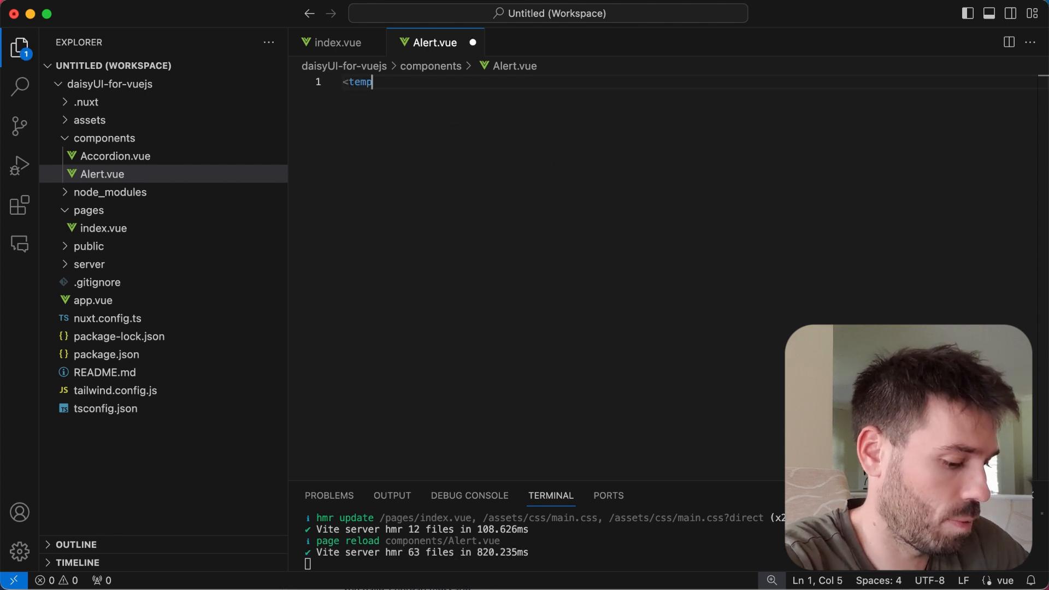
{"action": "type", "text": "late>"}
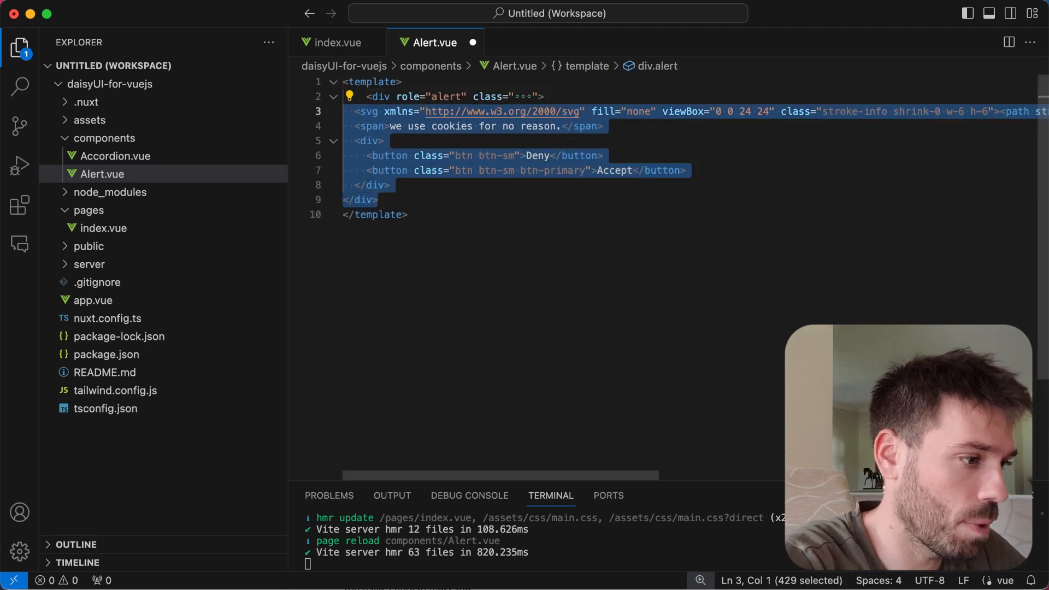
{"action": "left_click", "coordinate": [402, 186]}
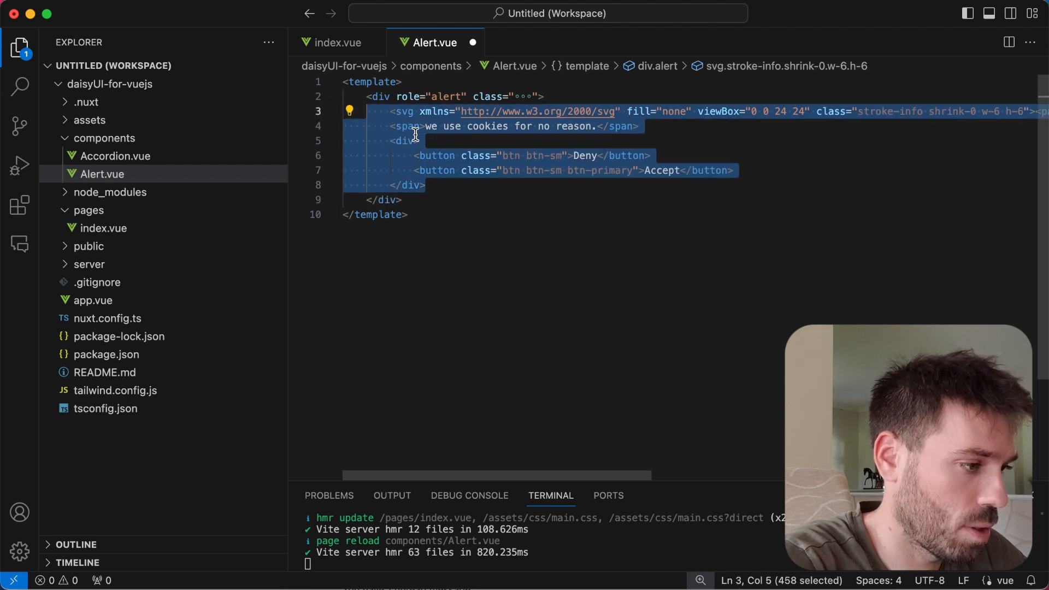
{"action": "left_click", "coordinate": [416, 141]}
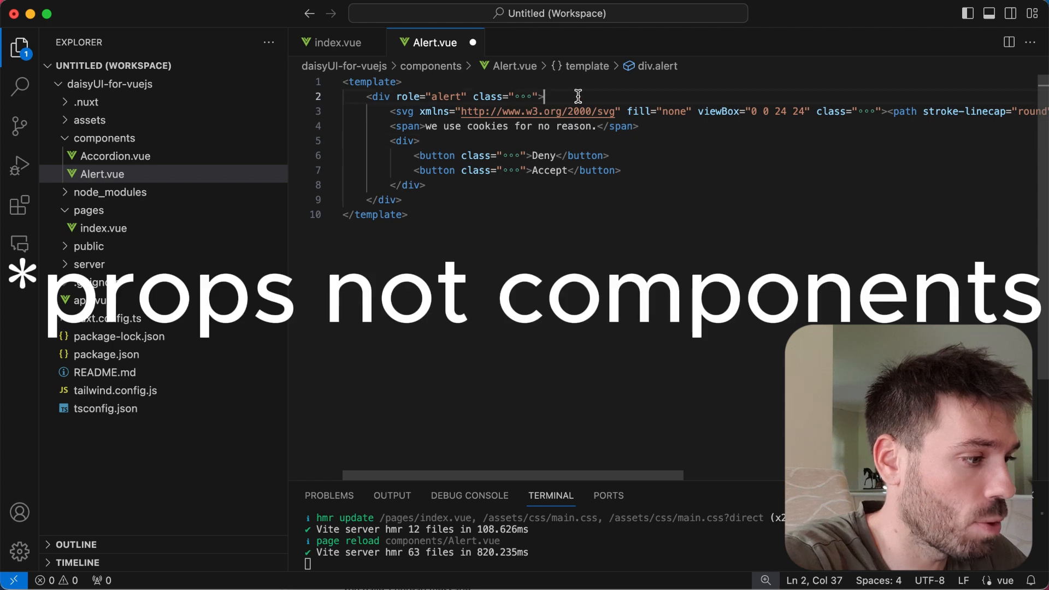
Add <slot name="icon"></slot> above the SVG and open it to hold the icon
{"action": "key", "text": "Enter"}
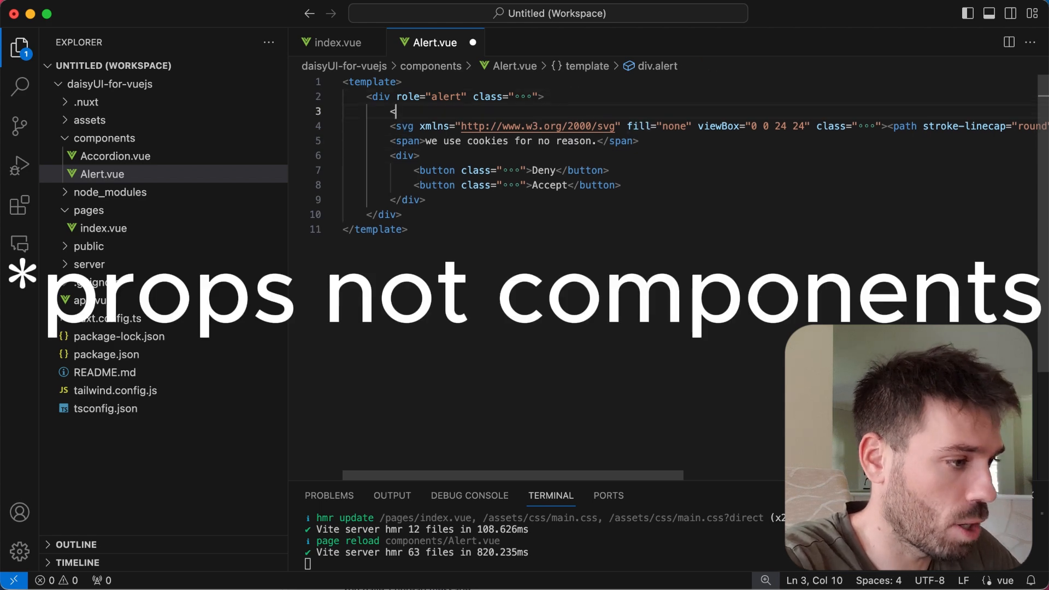
{"action": "type", "text": "<slot n"}
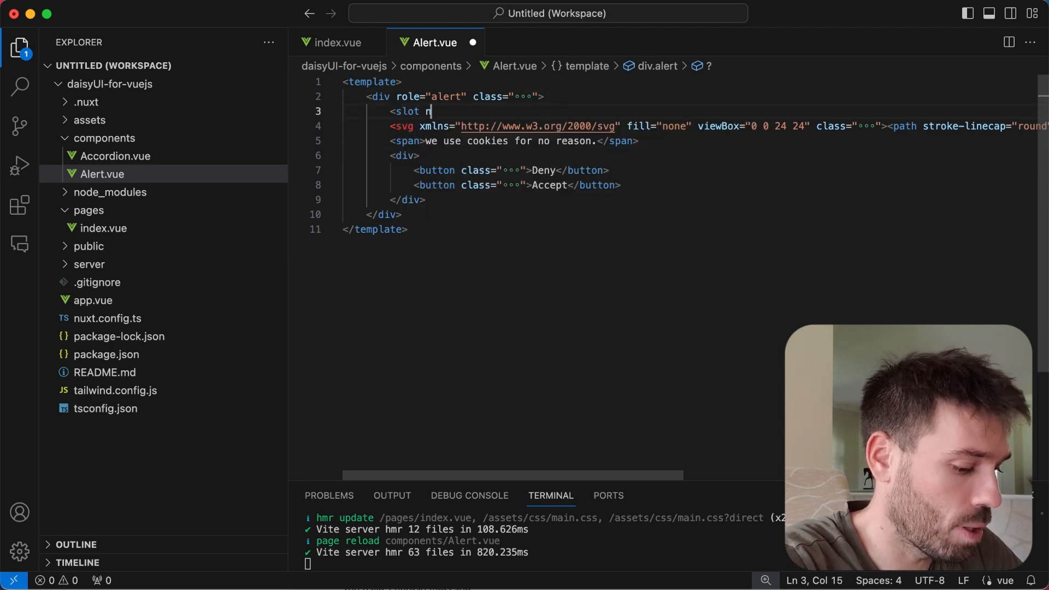
{"action": "type", "text": "ame=\"\""}
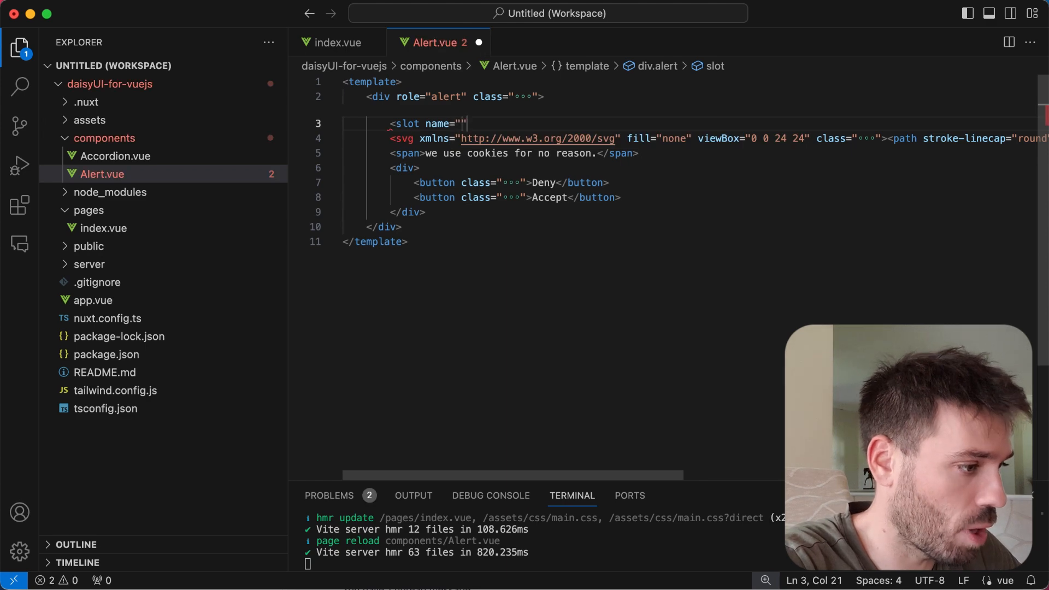
{"action": "type", "text": "icon"}
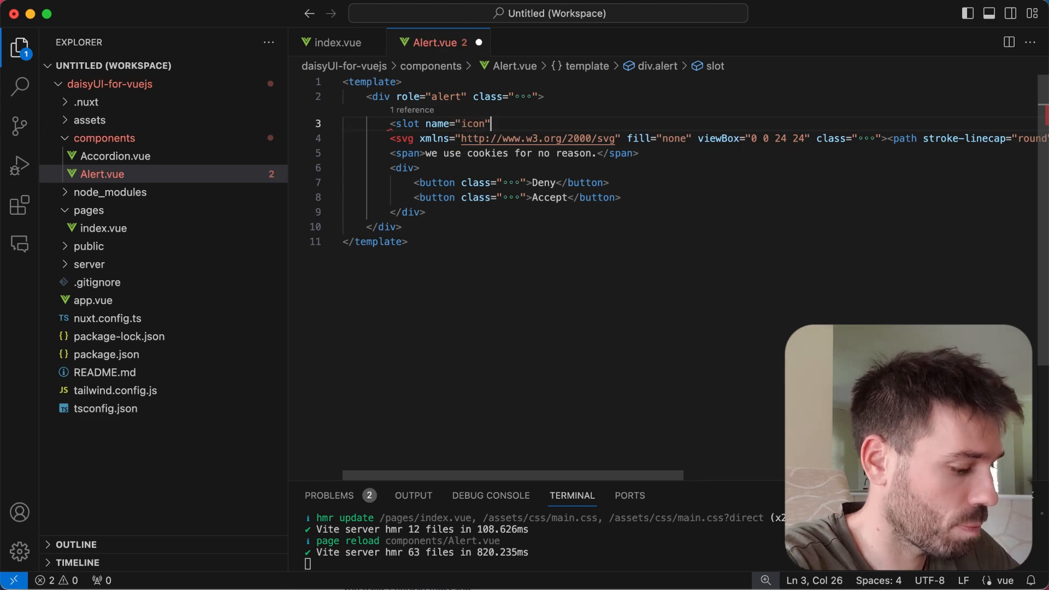
{"action": "type", "text": "></slot>"}
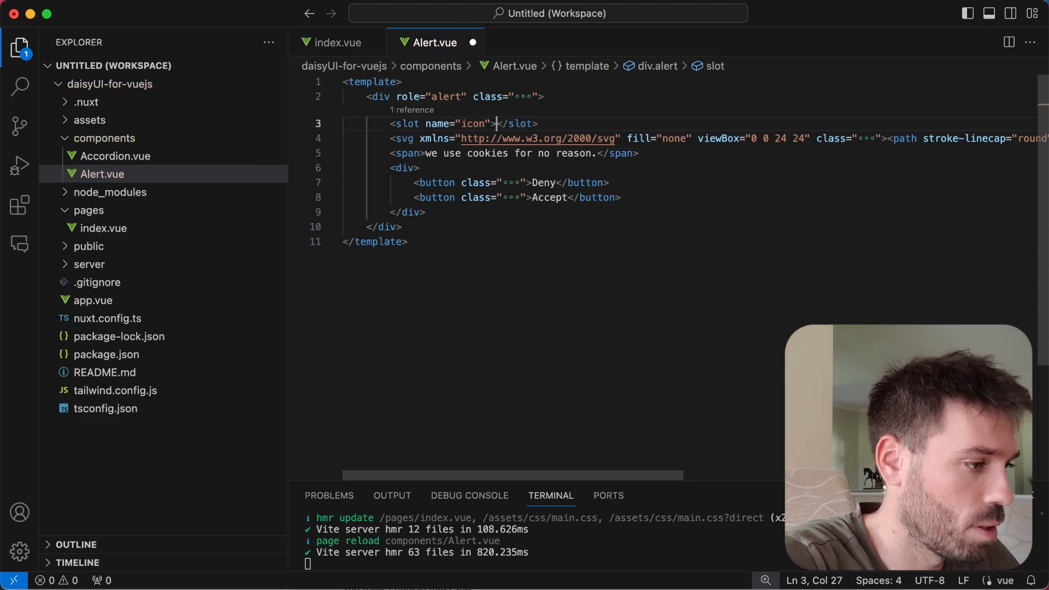
{"action": "key", "text": "Enter"}
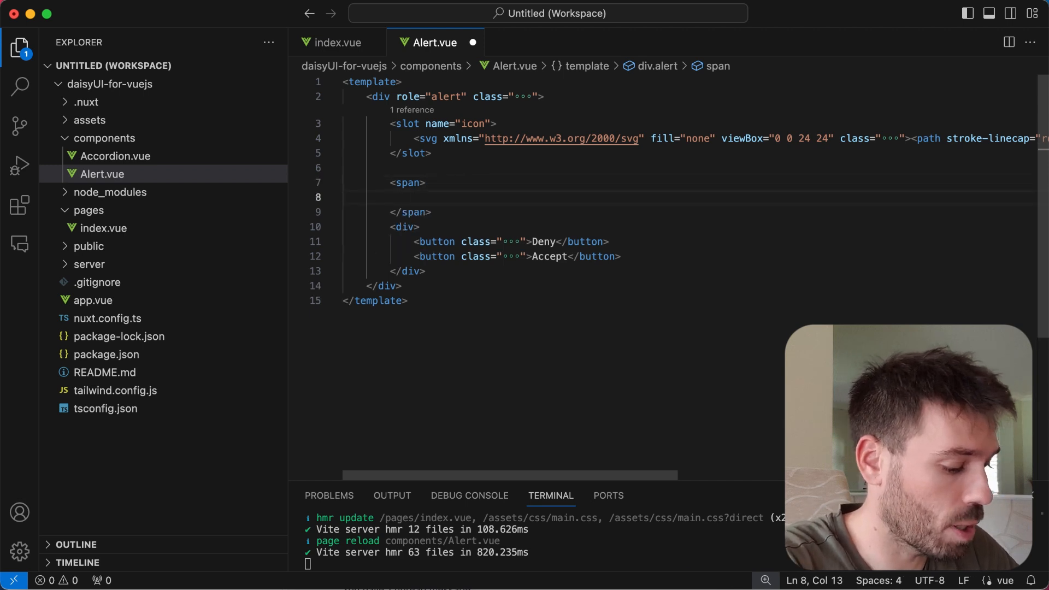
Wrap the cookie message in the span inside <slot name="content">
{"action": "type", "text": "<slot"}
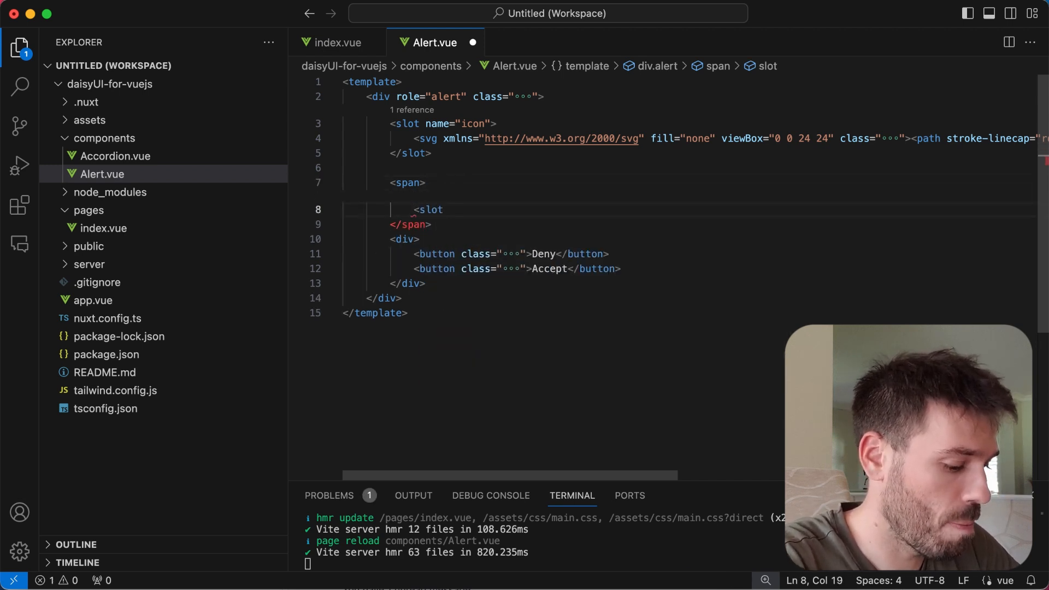
{"action": "type", "text": "name=\"d\""}
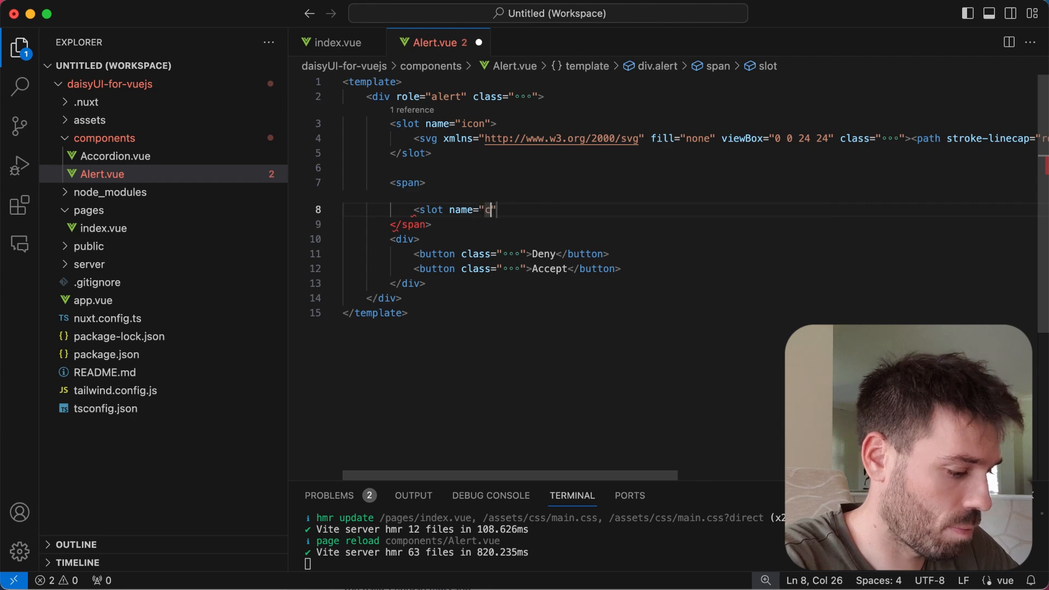
{"action": "type", "text": "ontent"}
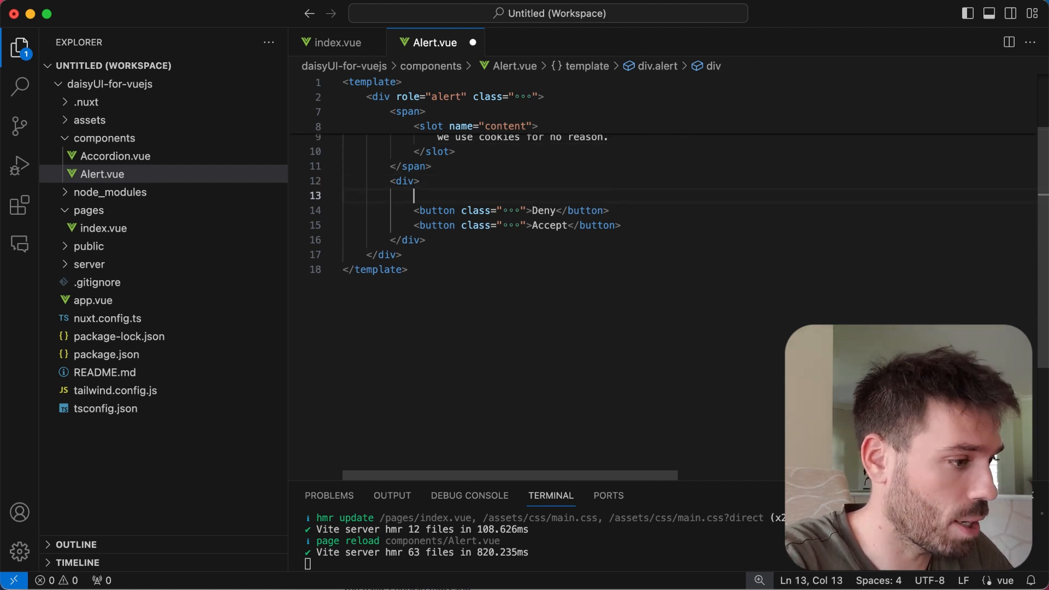
Wrap the Deny and Accept buttons in <slot name="buttons"> and save Alert.vue
{"action": "type", "text": "<slot name=\""}
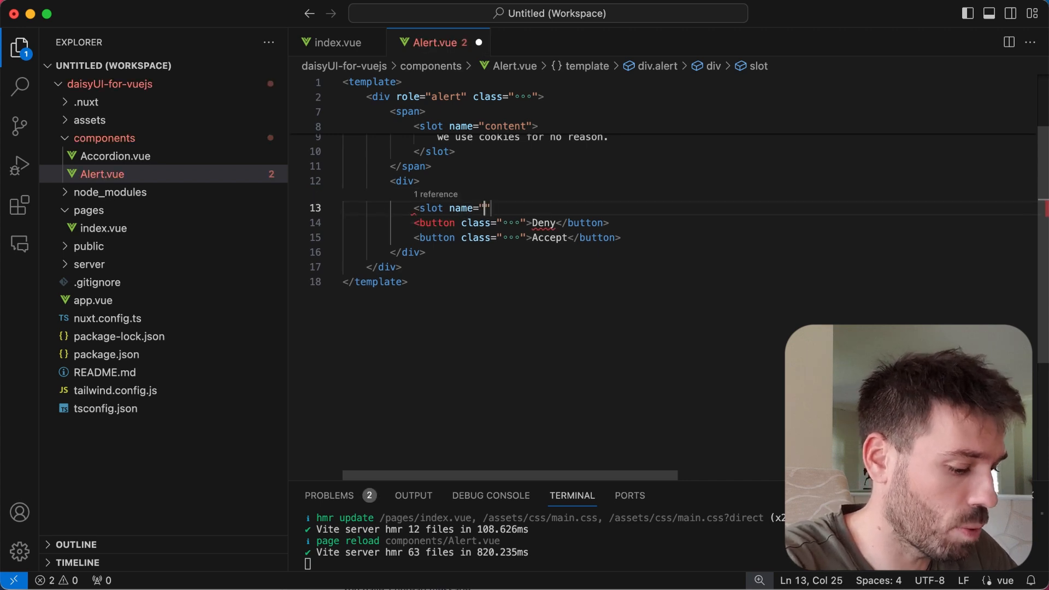
{"action": "type", "text": "buttons\">"}
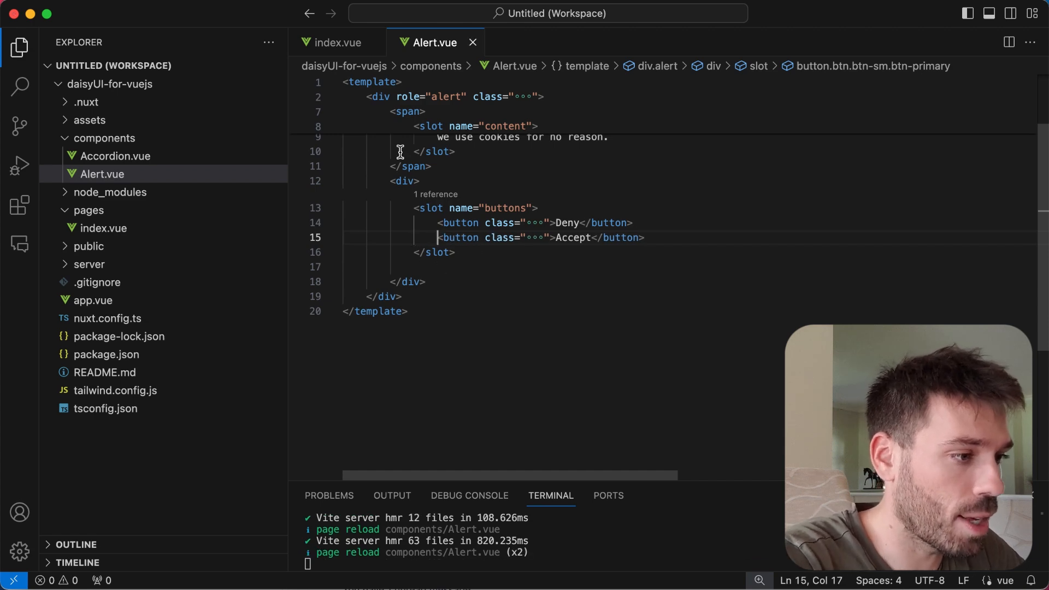
{"action": "mouse_move", "coordinate": [334, 43]}
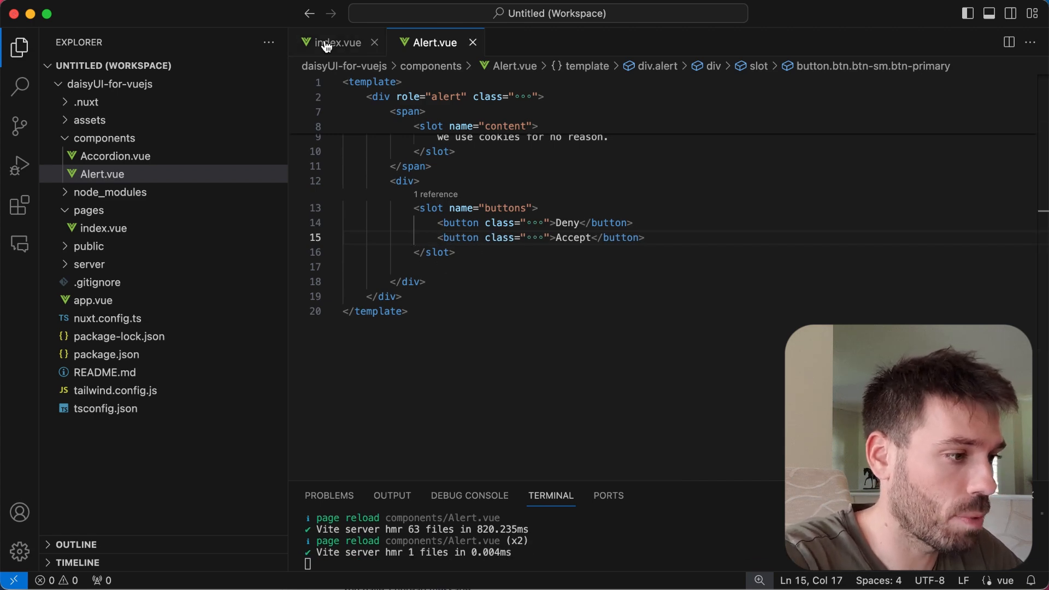
Add an <Alert> element in index.vue containing a <template #icon> block
{"action": "left_click", "coordinate": [333, 43]}
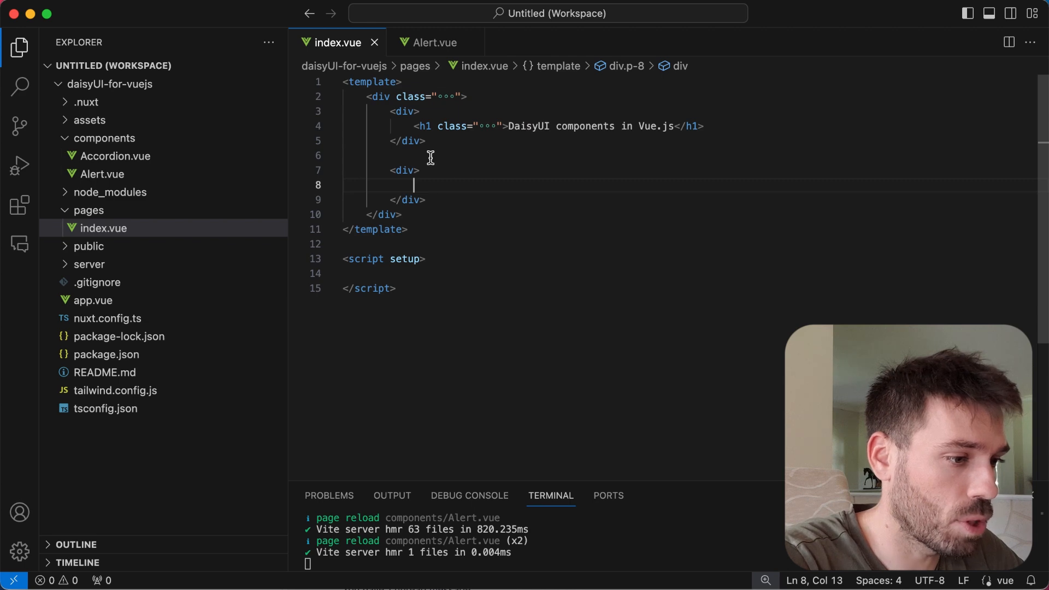
{"action": "mouse_move", "coordinate": [520, 225]}
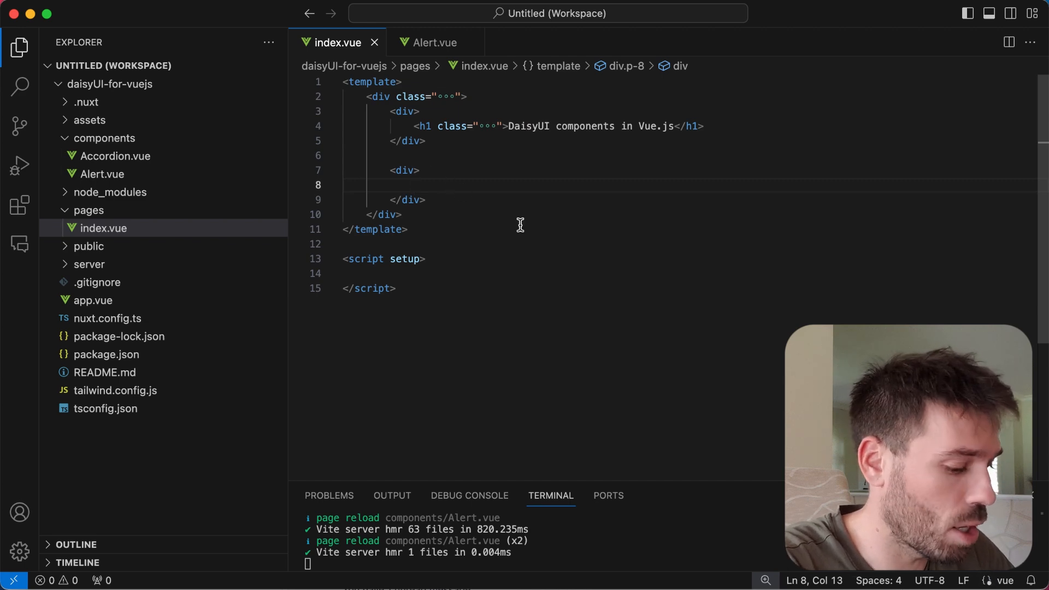
{"action": "type", "text": "<Alert>"}
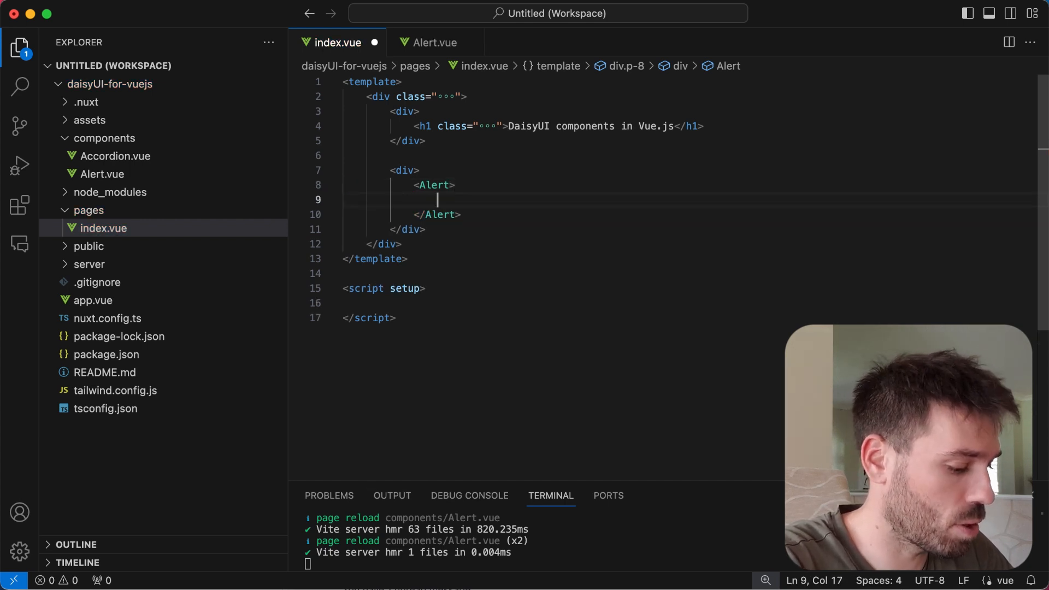
{"action": "type", "text": "<template"}
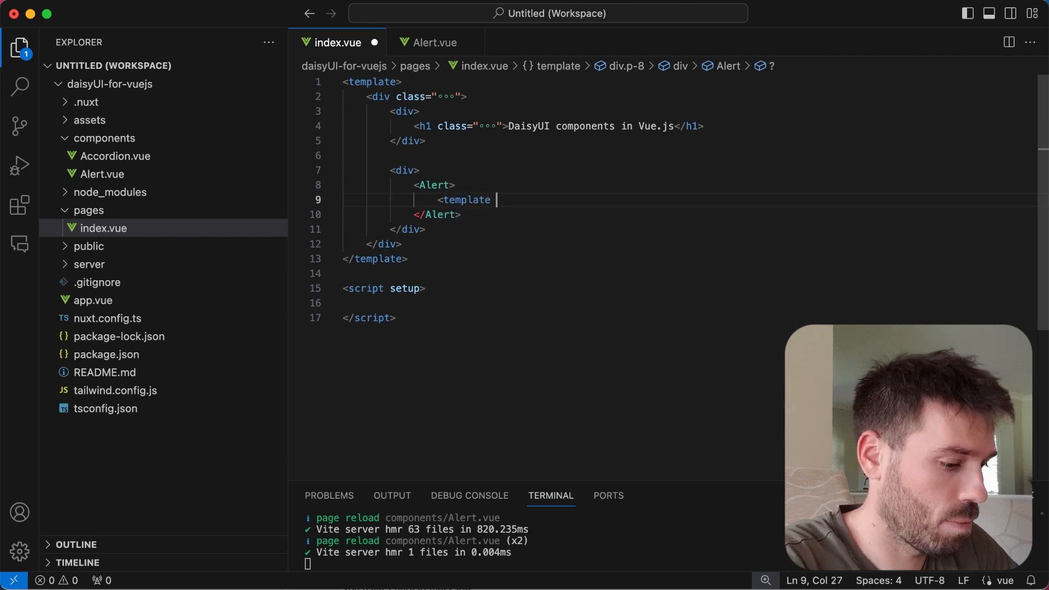
{"action": "type", "text": "#"}
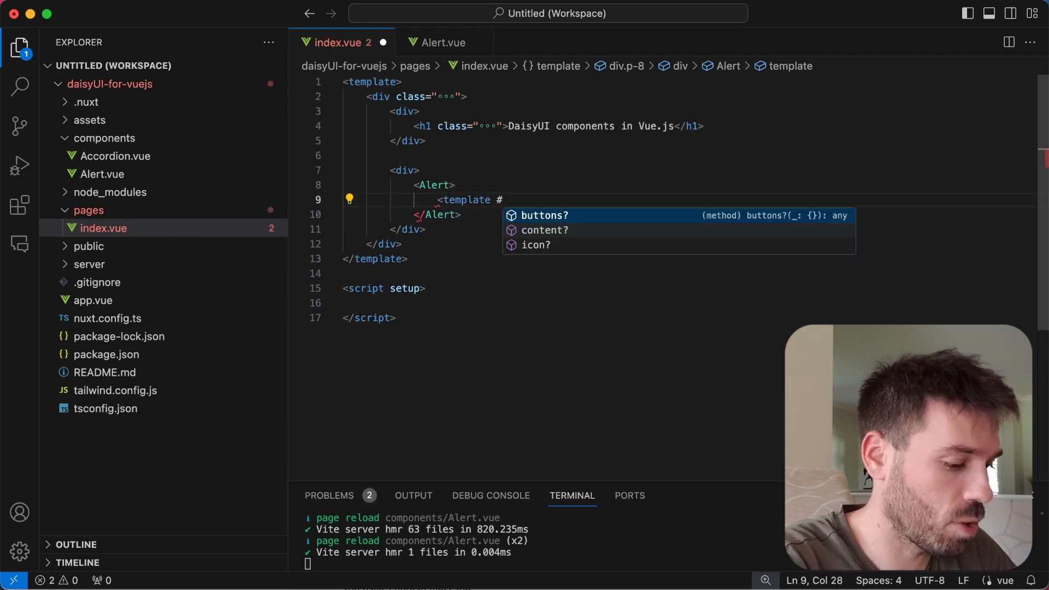
{"action": "type", "text": "icon"}
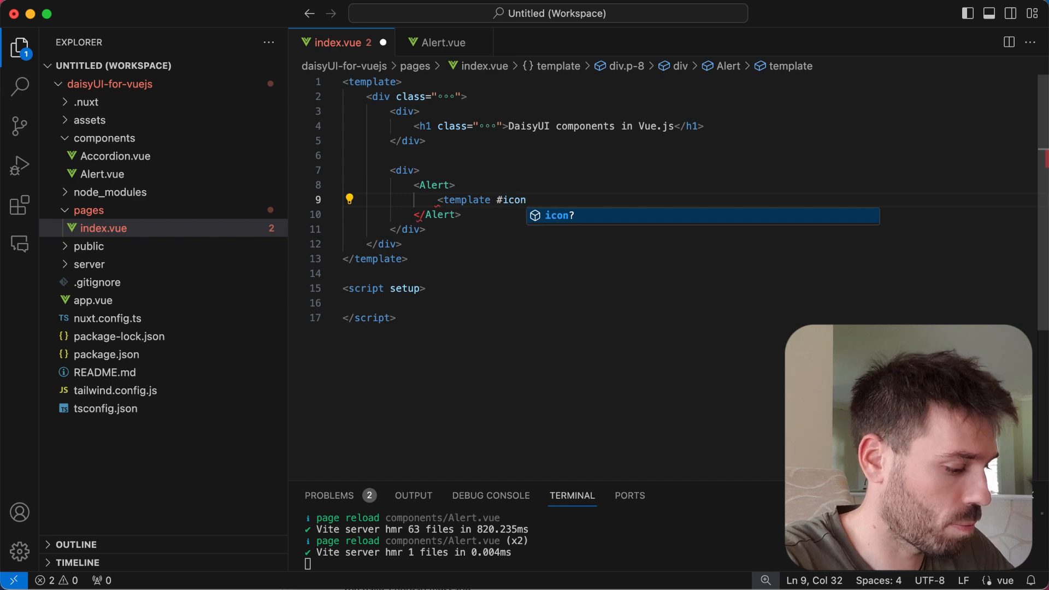
{"action": "key", "text": "Enter"}
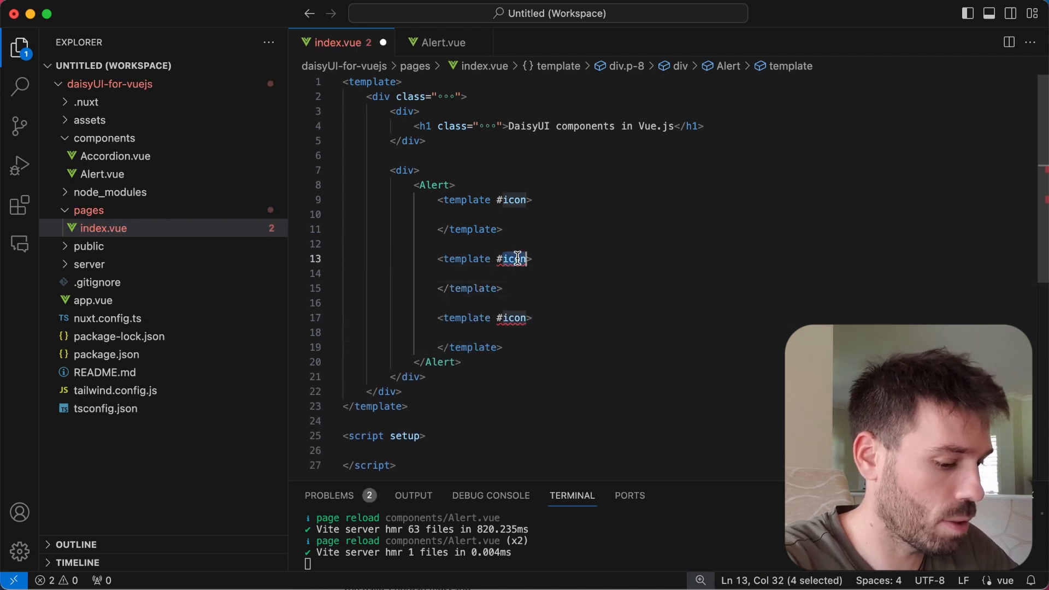
Duplicate the template and rename the copies to #content and #buttons
{"action": "type", "text": "content"}
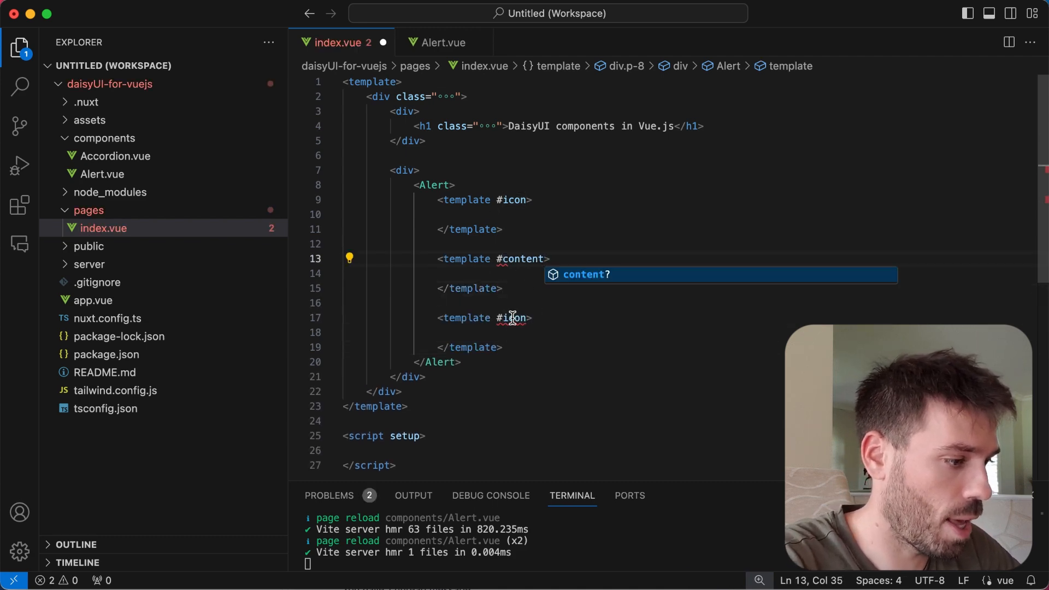
{"action": "type", "text": "buttons"}
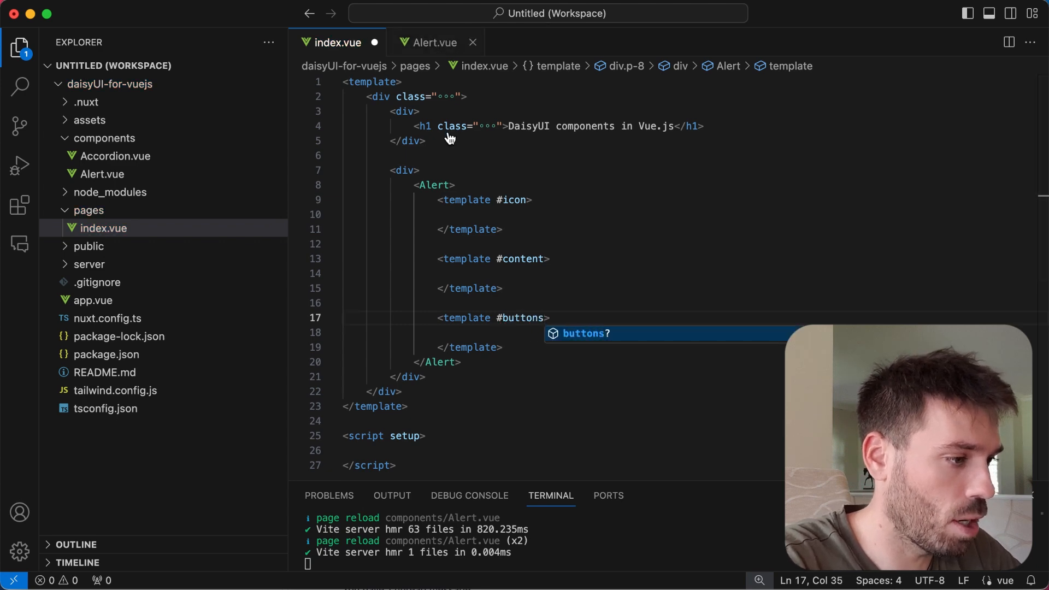
Move the SVG icon and cookie text from Alert.vue's slots into index.vue's #icon and #content templates
{"action": "left_click", "coordinate": [433, 42]}
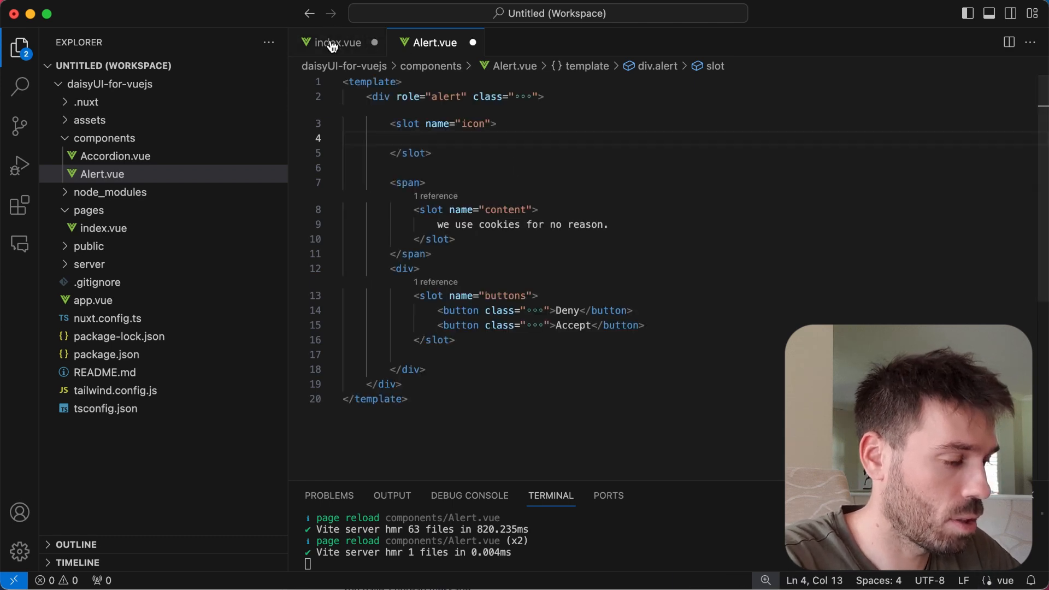
{"action": "left_click", "coordinate": [337, 43]}
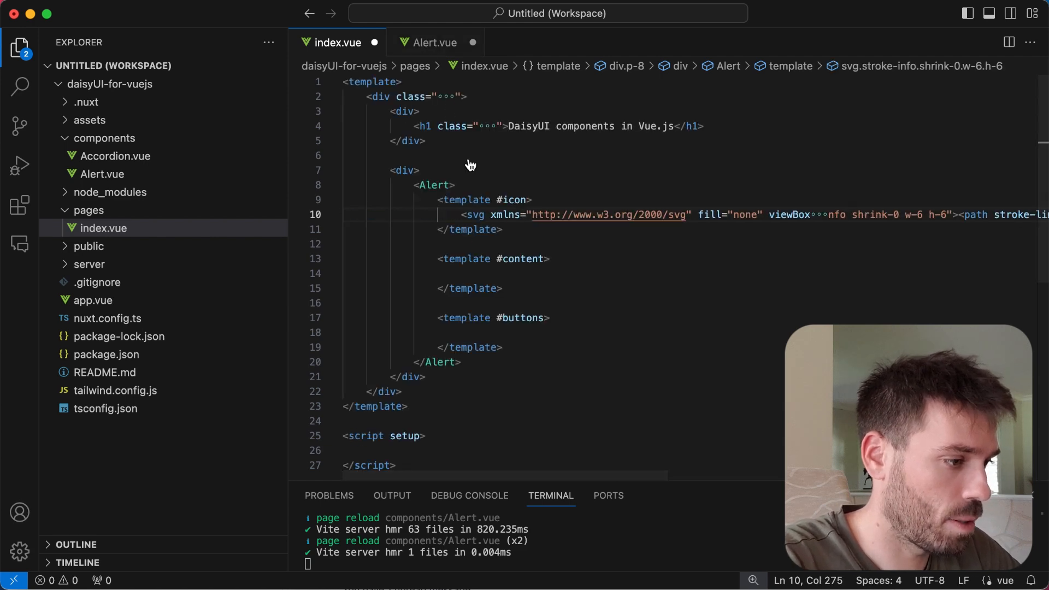
{"action": "left_click", "coordinate": [434, 42]}
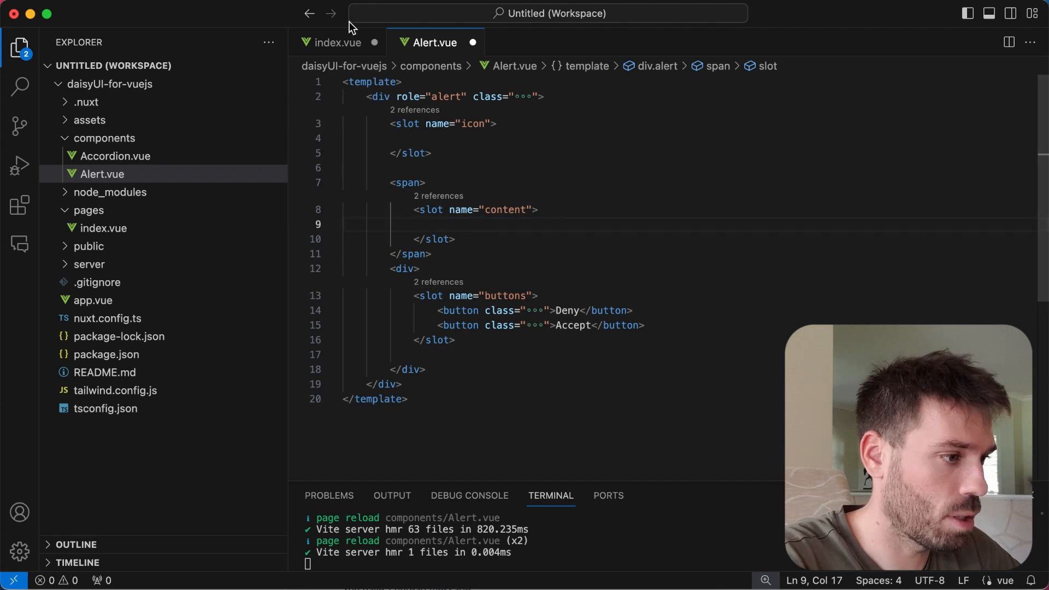
{"action": "left_click", "coordinate": [337, 42]}
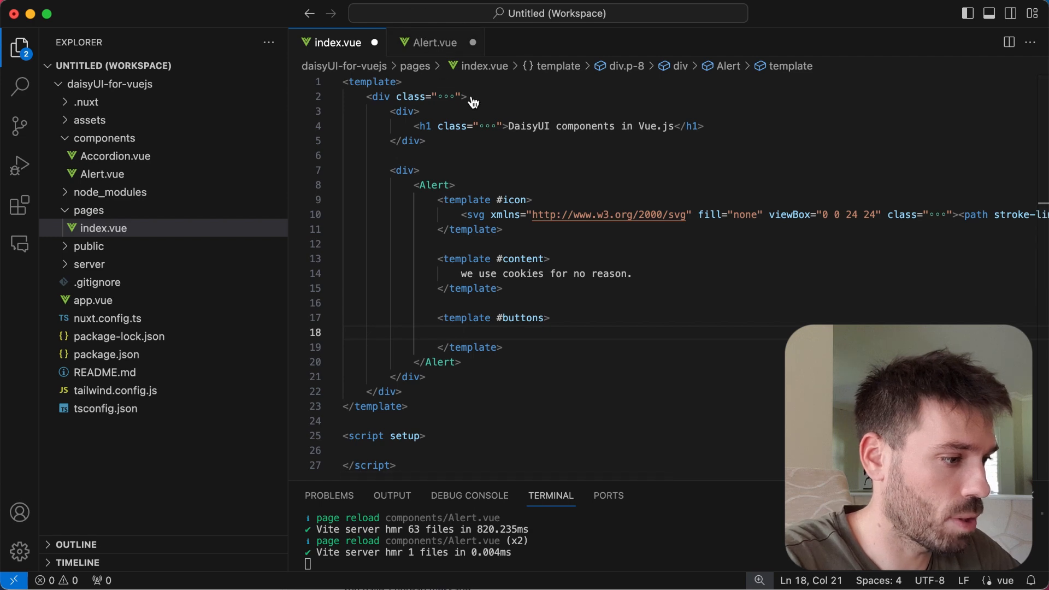
Cut the Deny and Accept buttons from Alert.vue to fill index.vue's #buttons template
{"action": "left_click", "coordinate": [433, 42]}
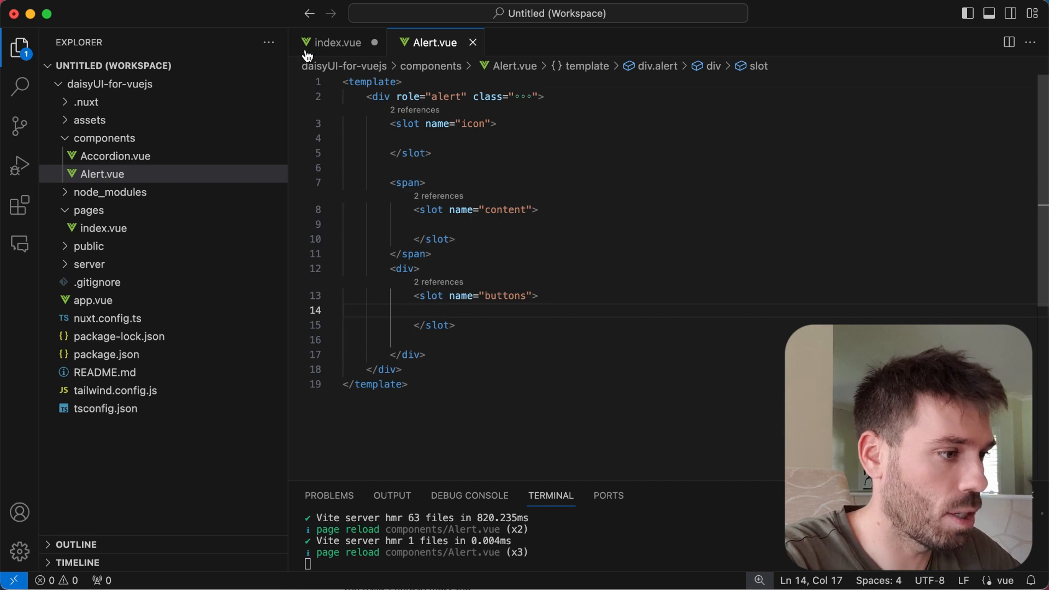
{"action": "mouse_move", "coordinate": [392, 127]}
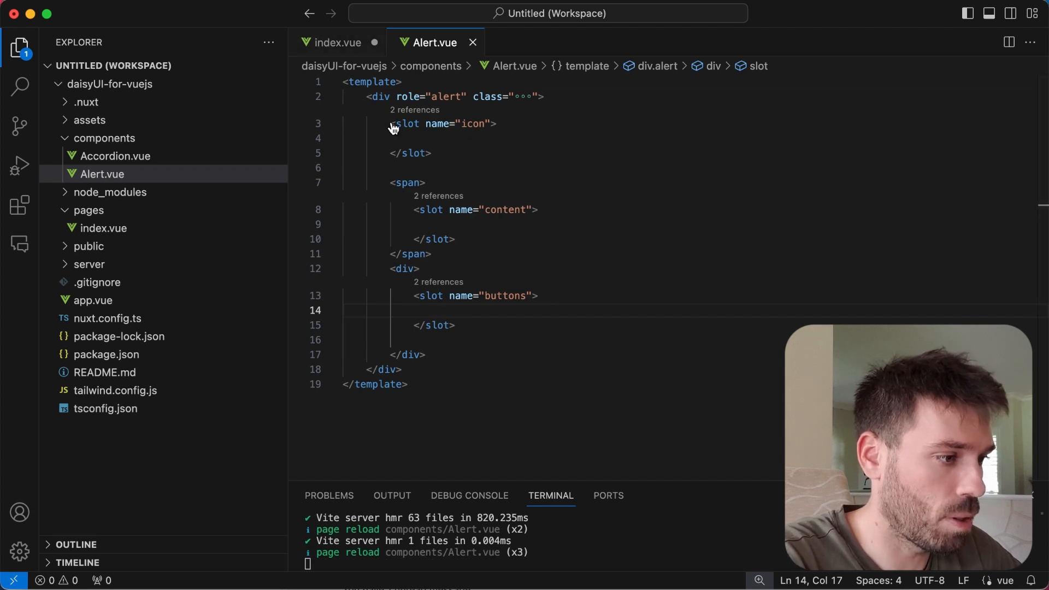
{"action": "left_click", "coordinate": [338, 43]}
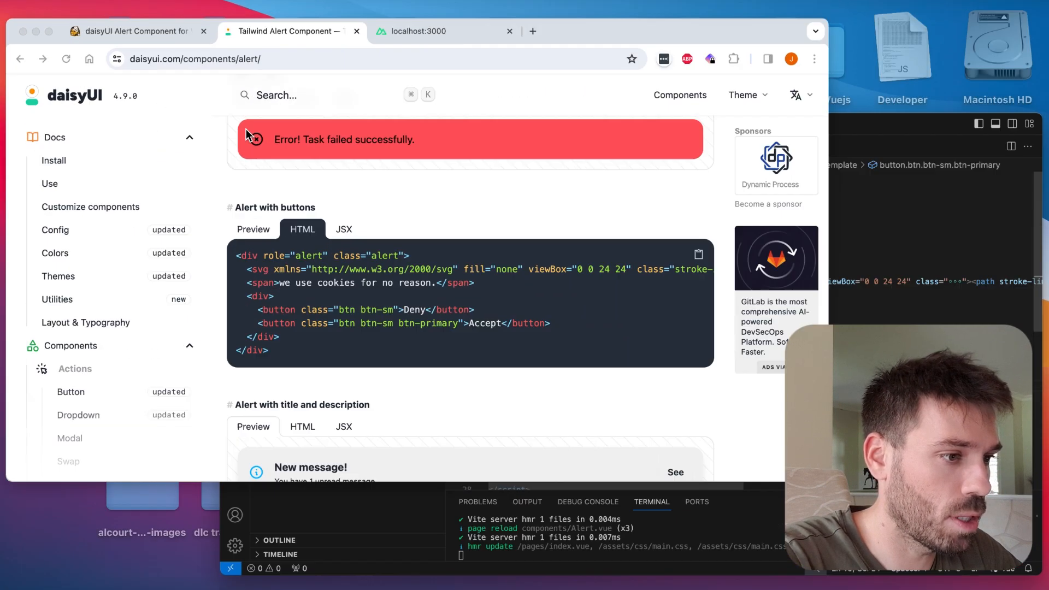
Check the daisyUI alert-with-buttons example in Chrome and return to VS Code
{"action": "left_click", "coordinate": [419, 30]}
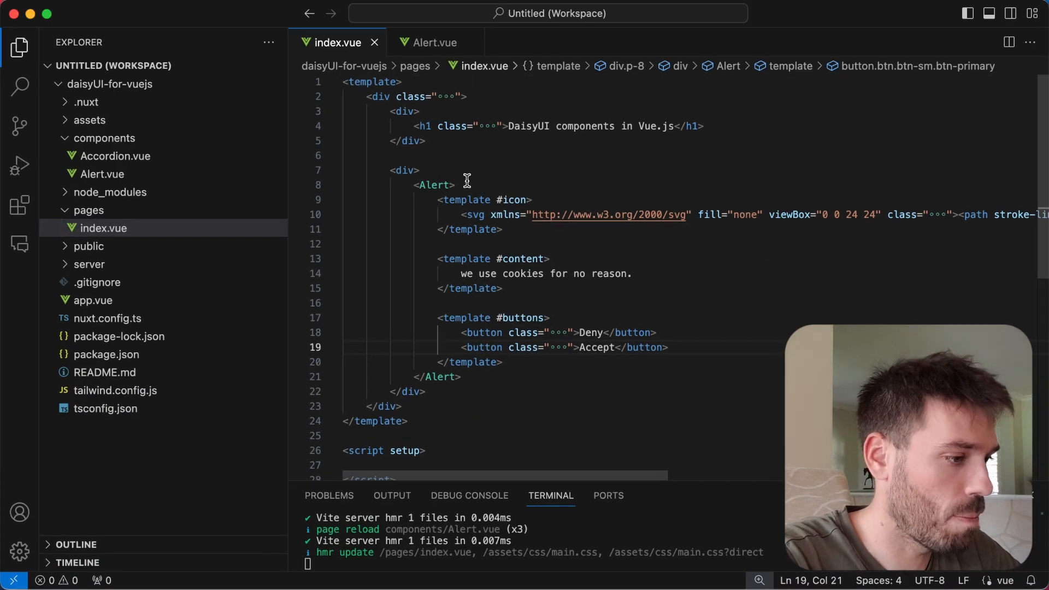
Replace the cookie text with 'the content of the slot' and relabel Deny as 'blahhhh', then save
{"action": "left_click", "coordinate": [632, 273]}
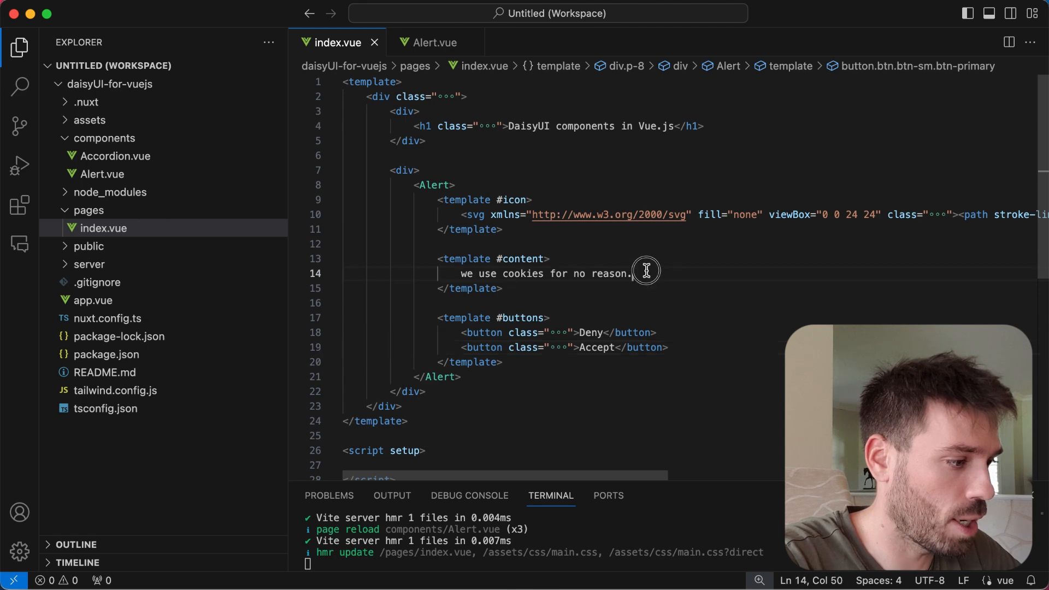
{"action": "type", "text": "the"}
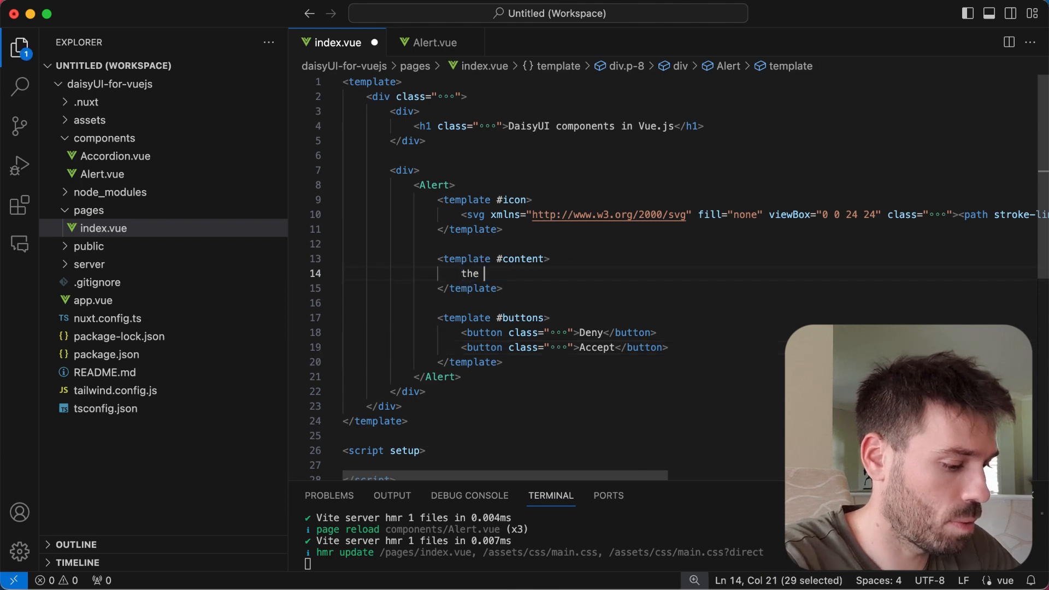
{"action": "type", "text": "content of the slot"}
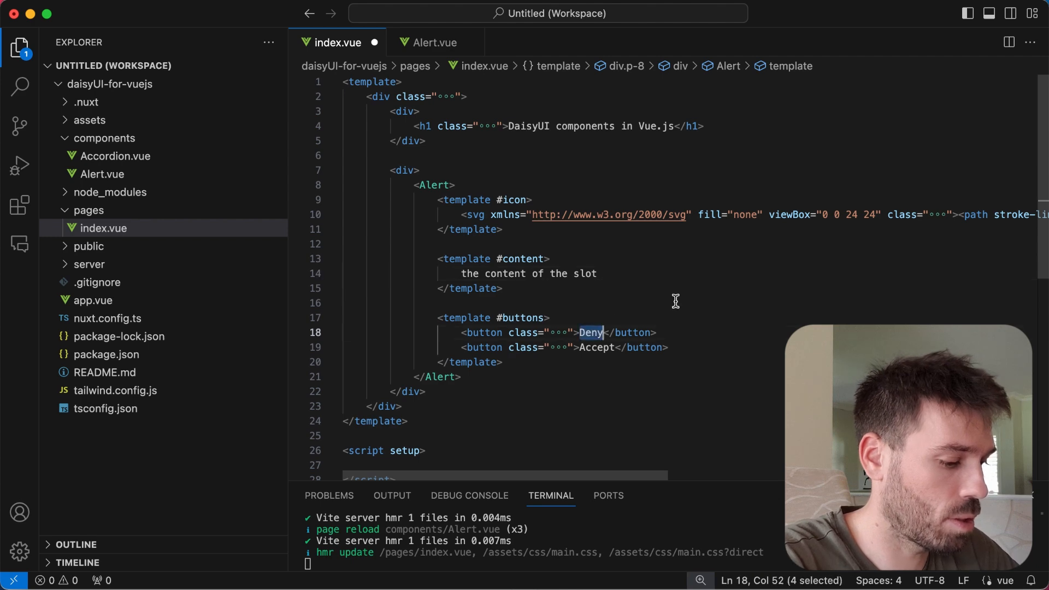
{"action": "type", "text": "blahhhh"}
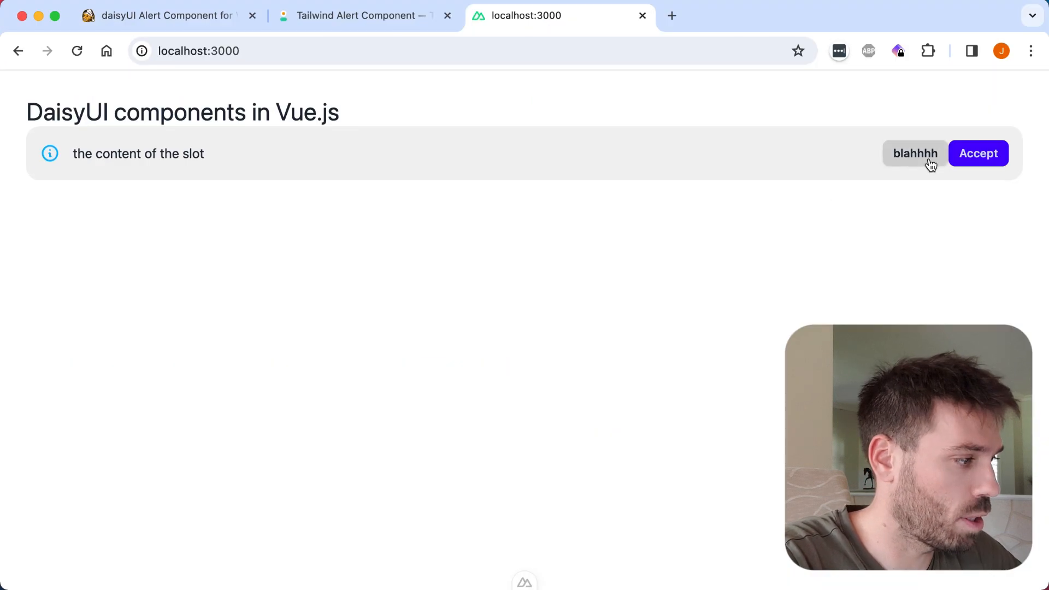
{"action": "mouse_move", "coordinate": [560, 311]}
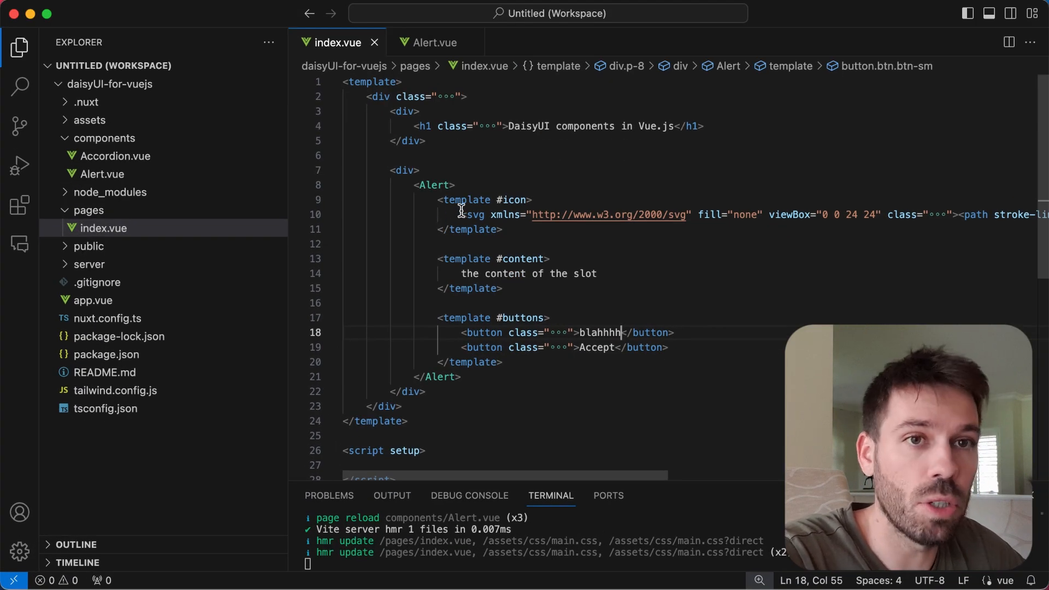
{"action": "left_click", "coordinate": [461, 214]}
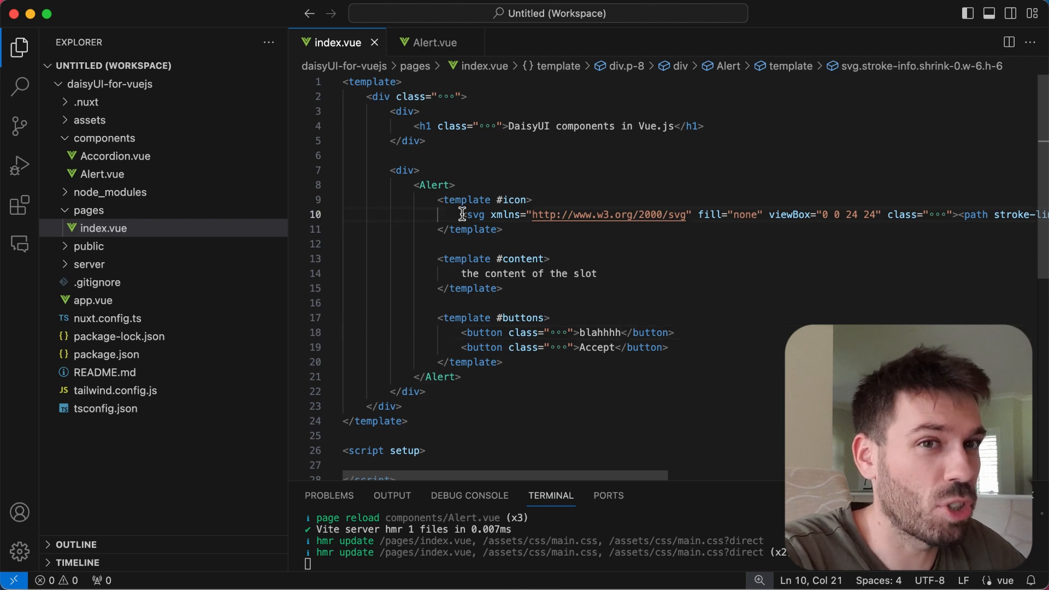
{"action": "mouse_move", "coordinate": [619, 273]}
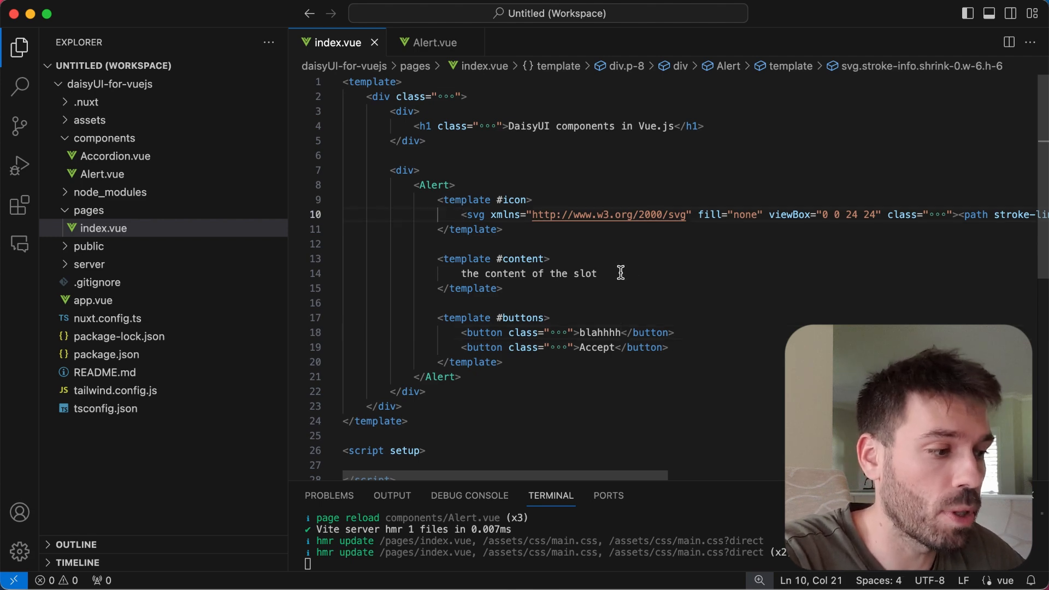
{"action": "mouse_move", "coordinate": [459, 273]}
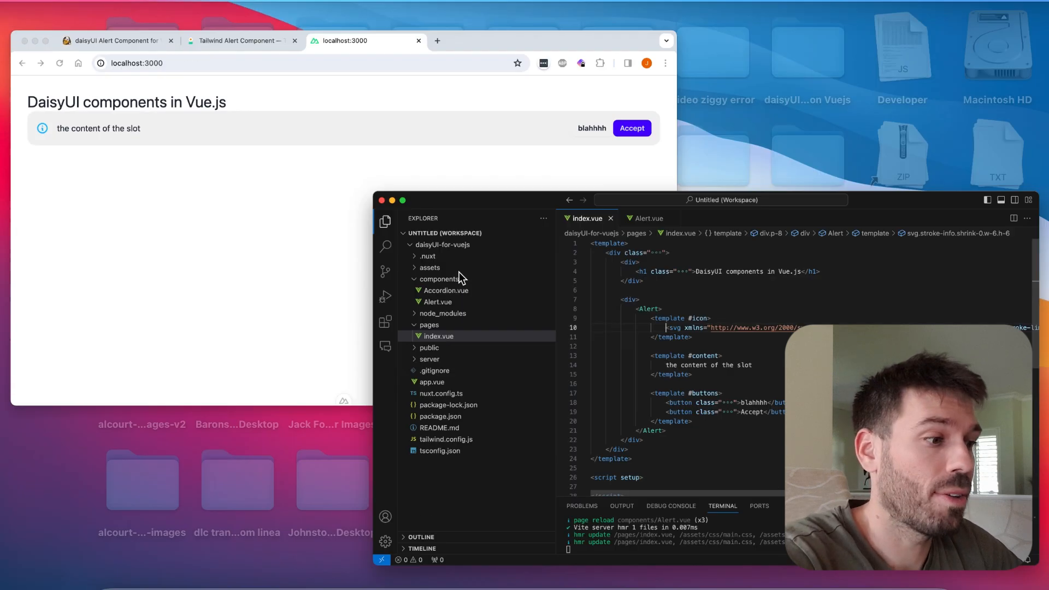
Bring up the codingoblin daisyUI Alert tutorial and scroll to its 'Alert.vue code explained' slots section
{"action": "left_click", "coordinate": [113, 41]}
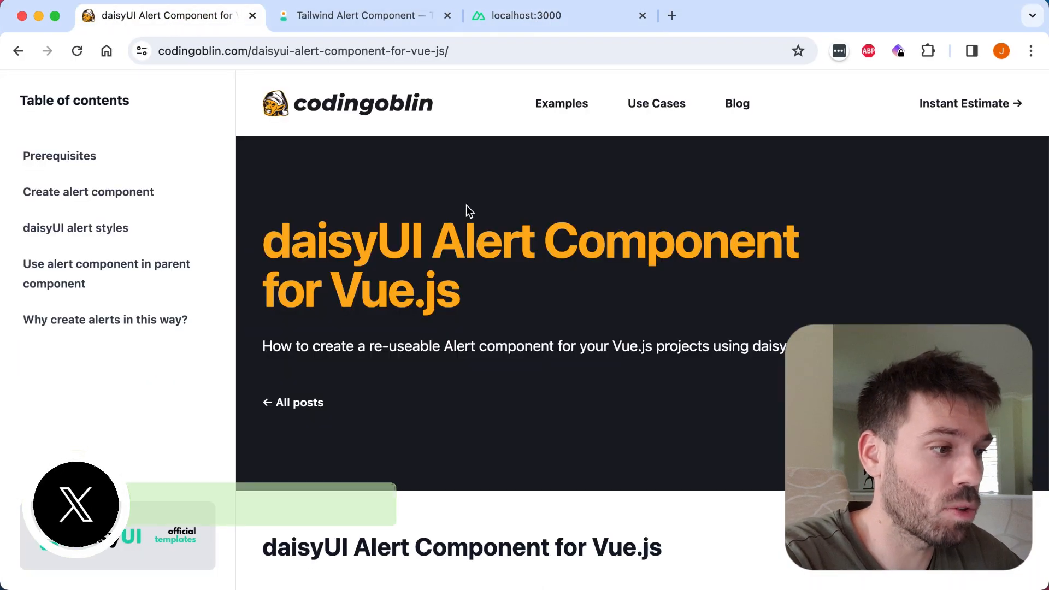
{"action": "scroll", "scroll_direction": "down", "scroll_amount": 3}
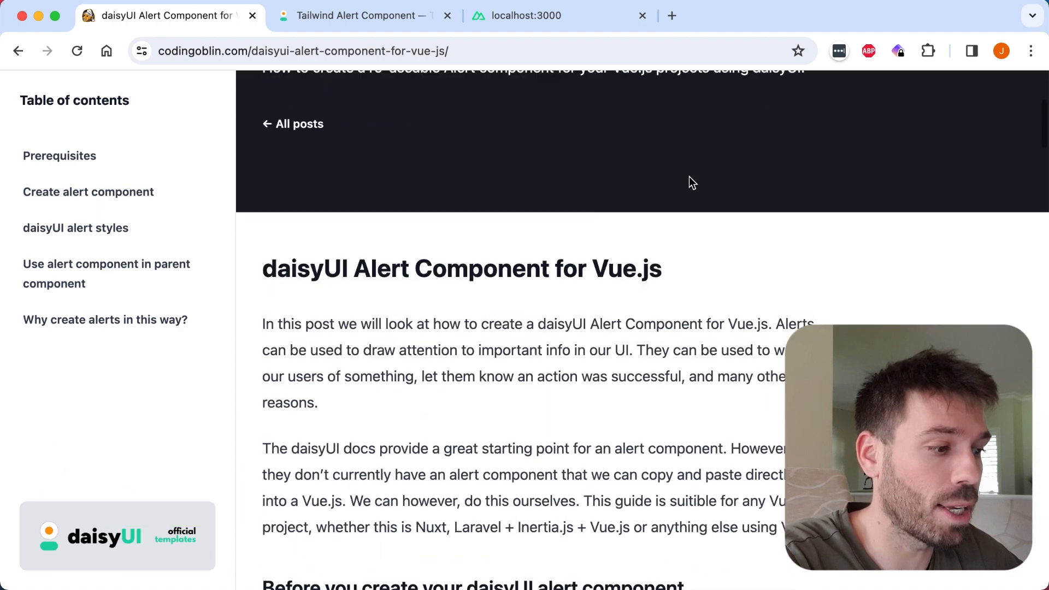
{"action": "scroll", "scroll_direction": "down", "scroll_amount": 3}
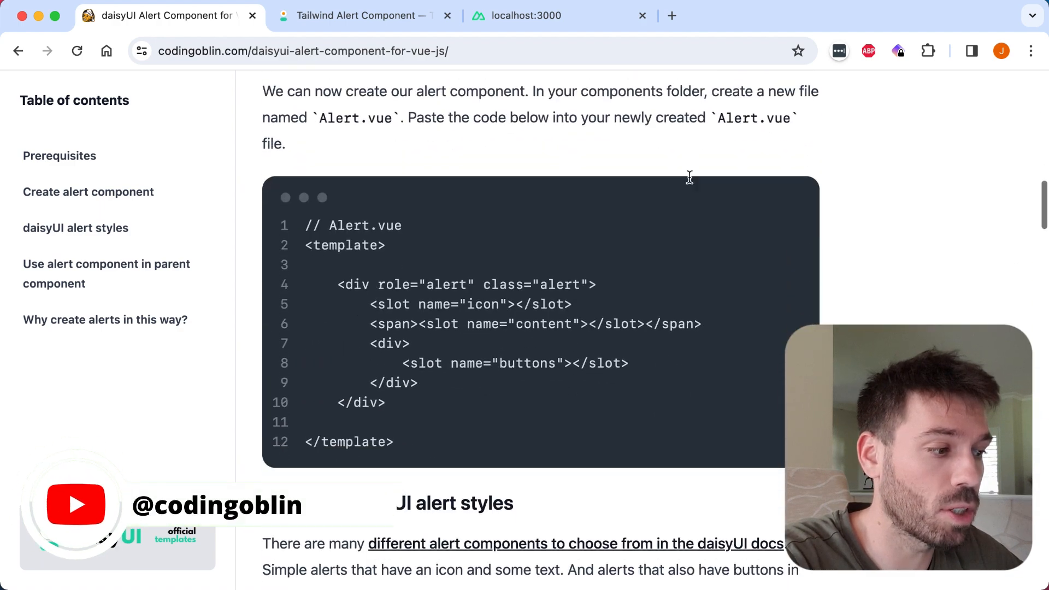
{"action": "scroll", "scroll_direction": "down", "scroll_amount": 3}
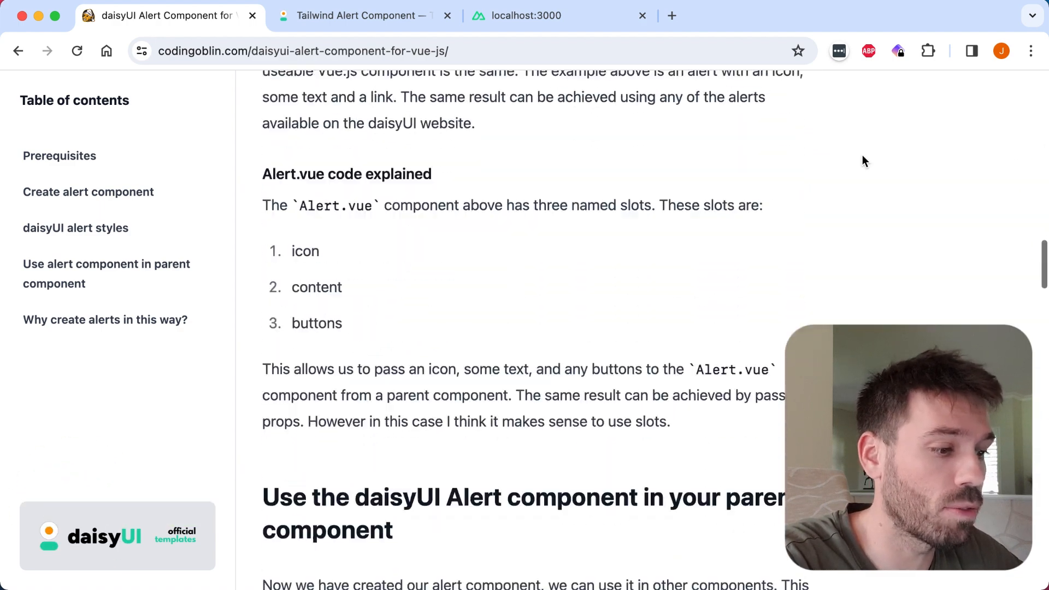